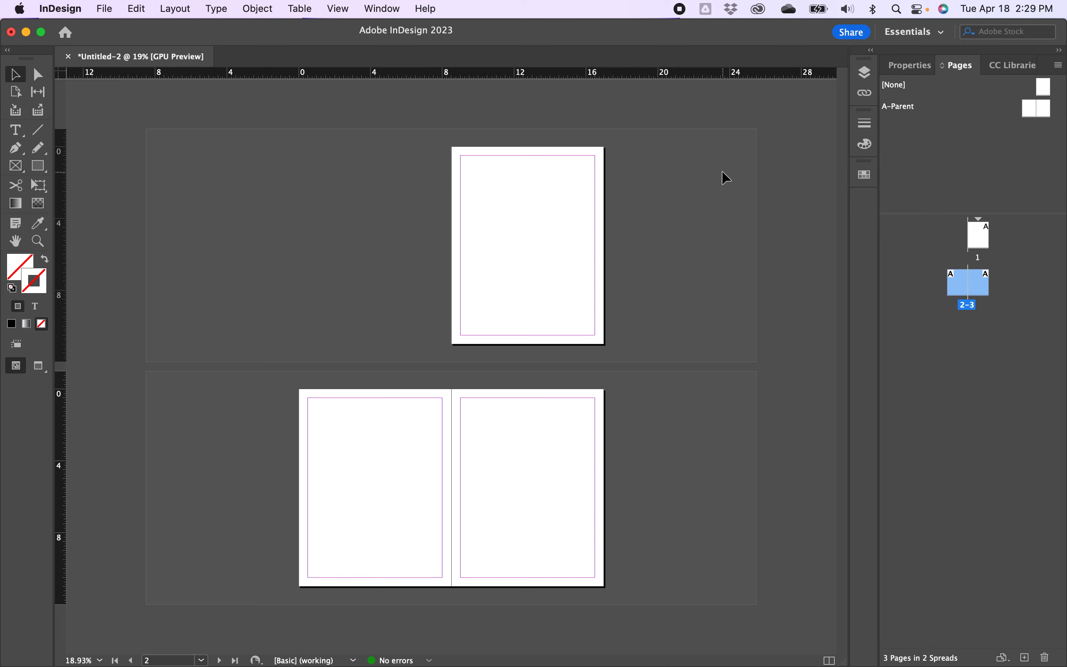
# - Show the document properties: Letter size, 3 facing pages, 0.5 in margins
pyautogui.click(910, 64)
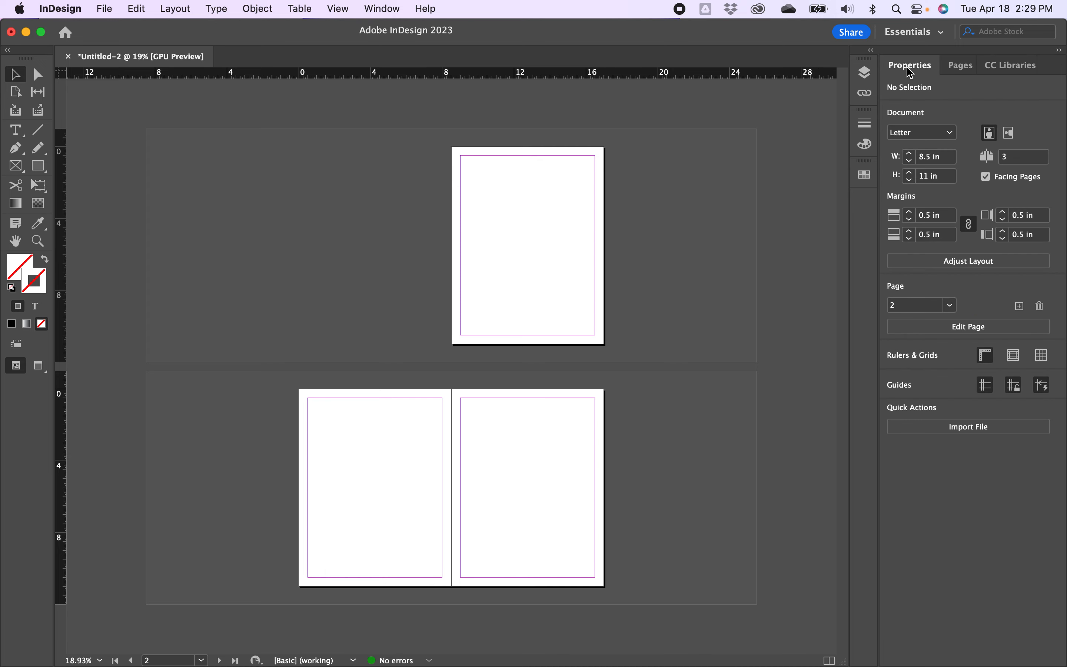
pyautogui.moveTo(943, 151)
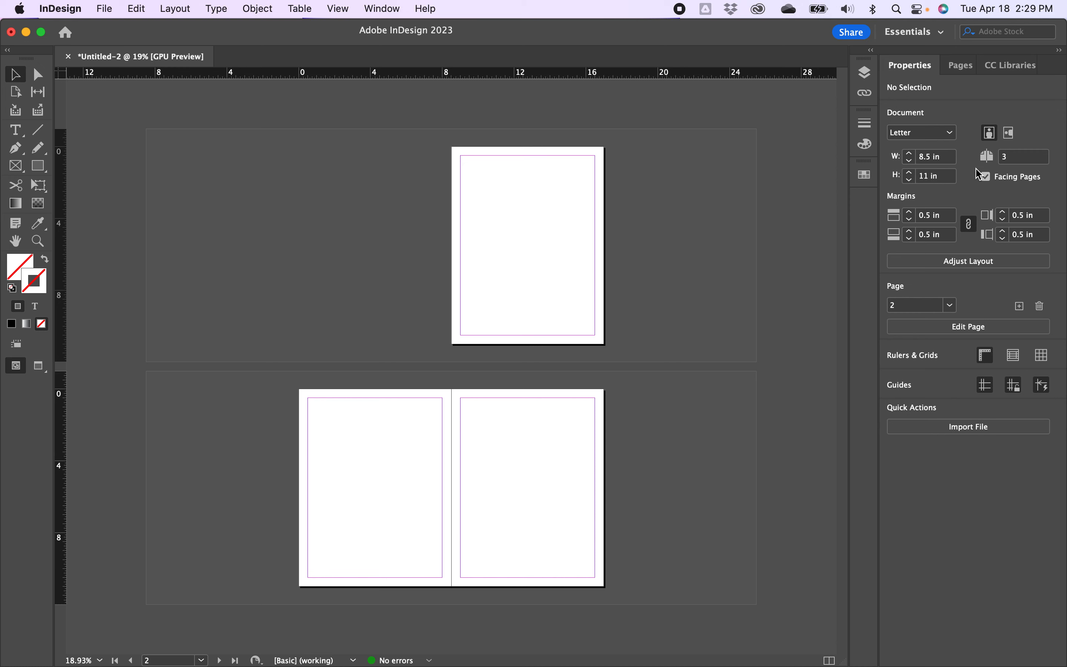
pyautogui.click(984, 176)
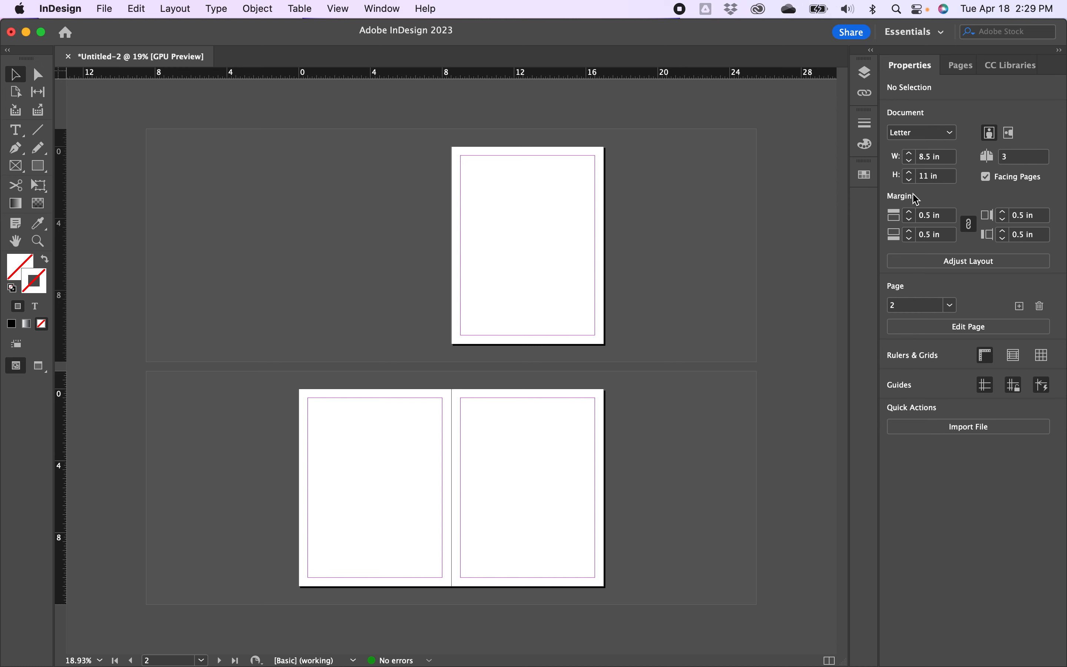
pyautogui.moveTo(620, 400)
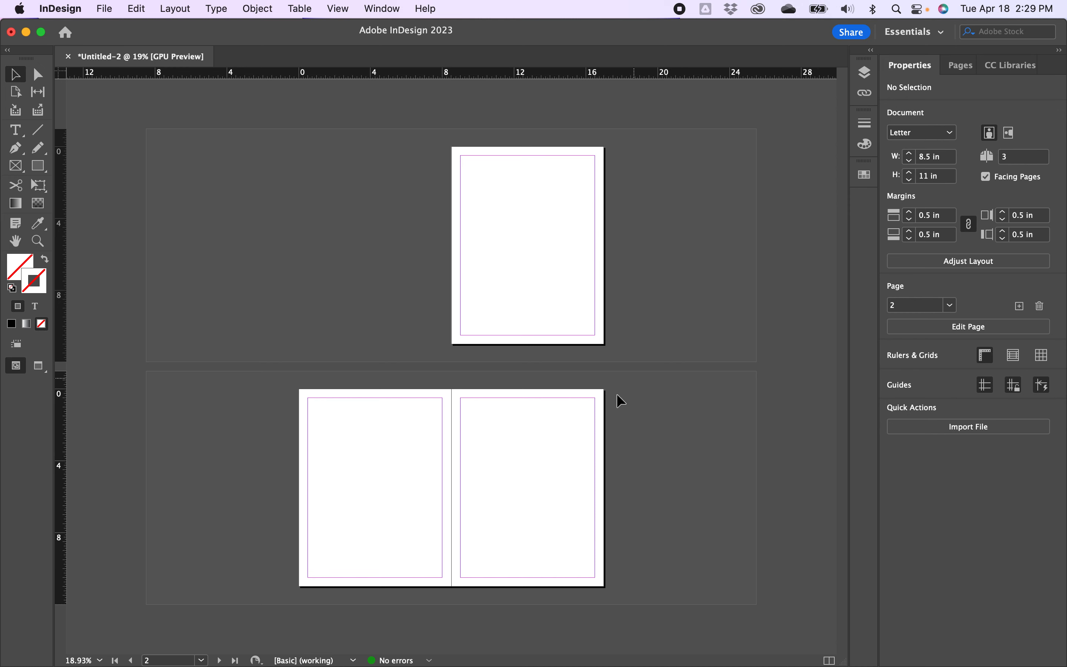
pyautogui.moveTo(465, 438)
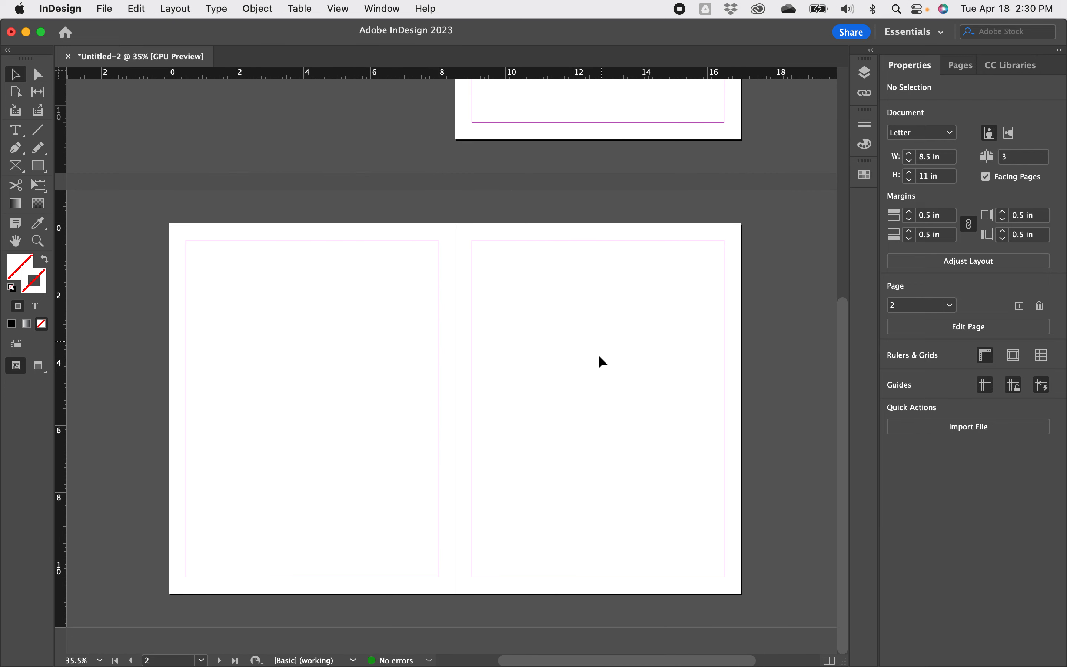
pyautogui.moveTo(551, 300)
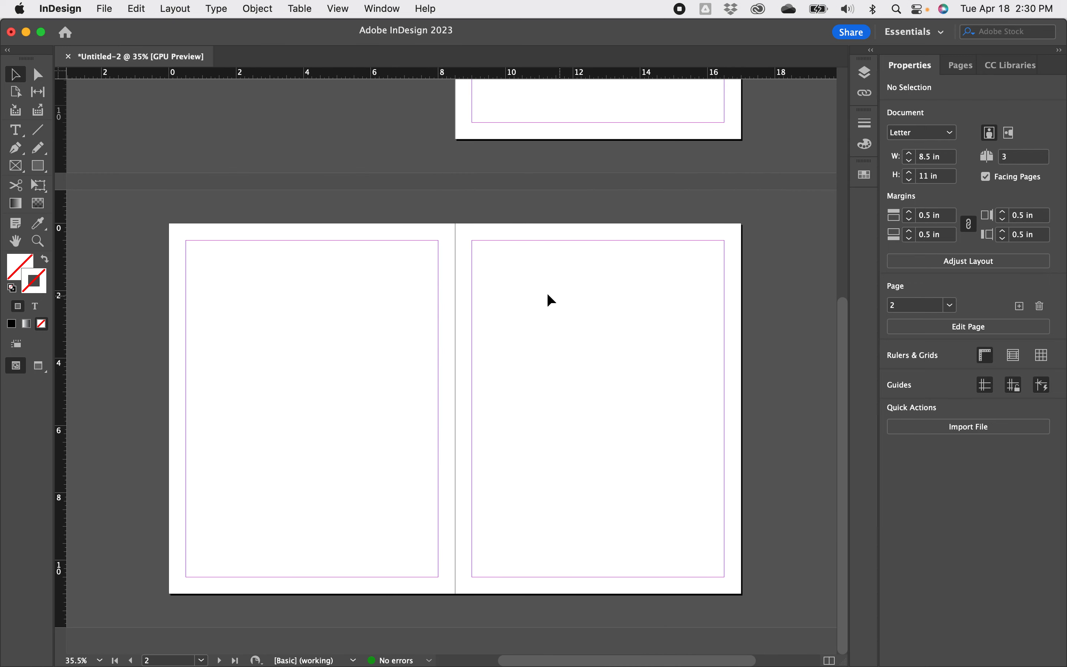
pyautogui.moveTo(723, 574)
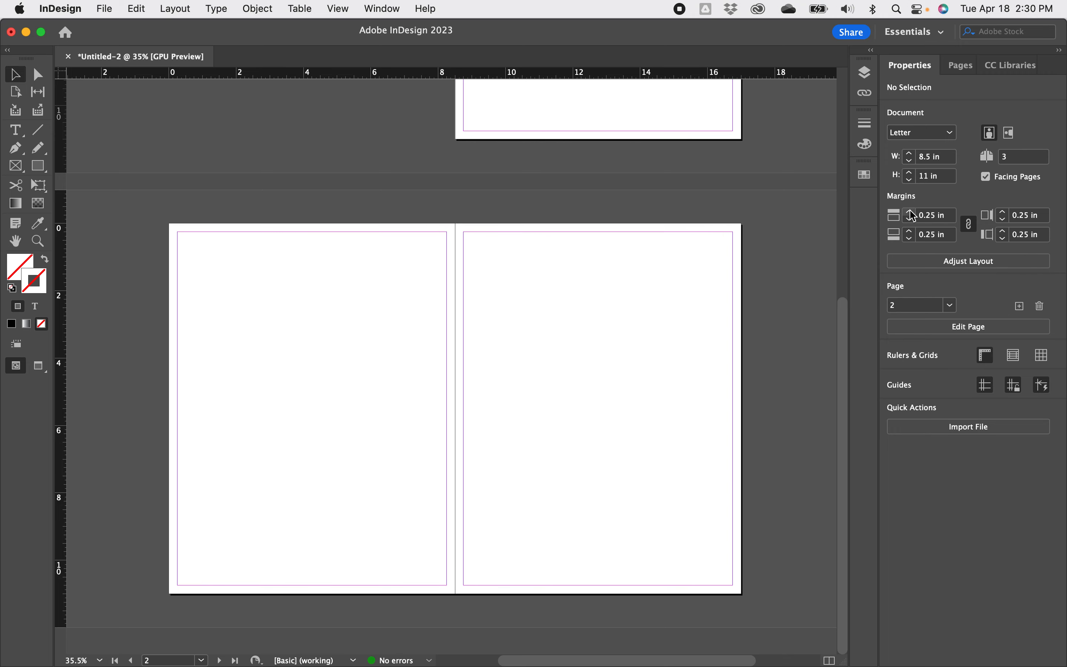
pyautogui.click(909, 211)
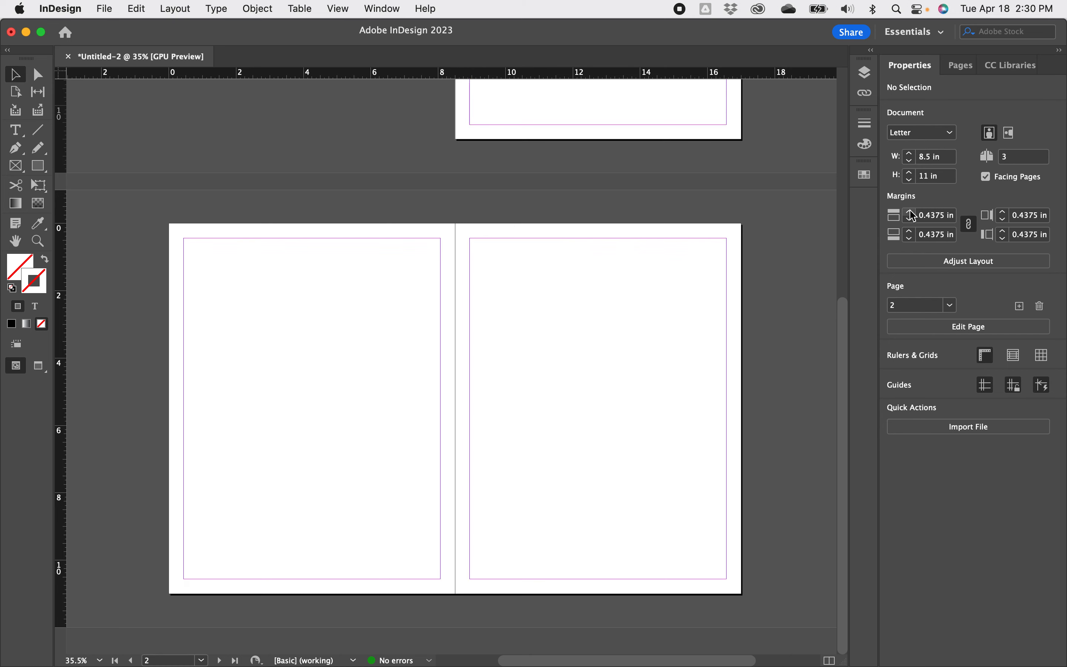
pyautogui.click(908, 212)
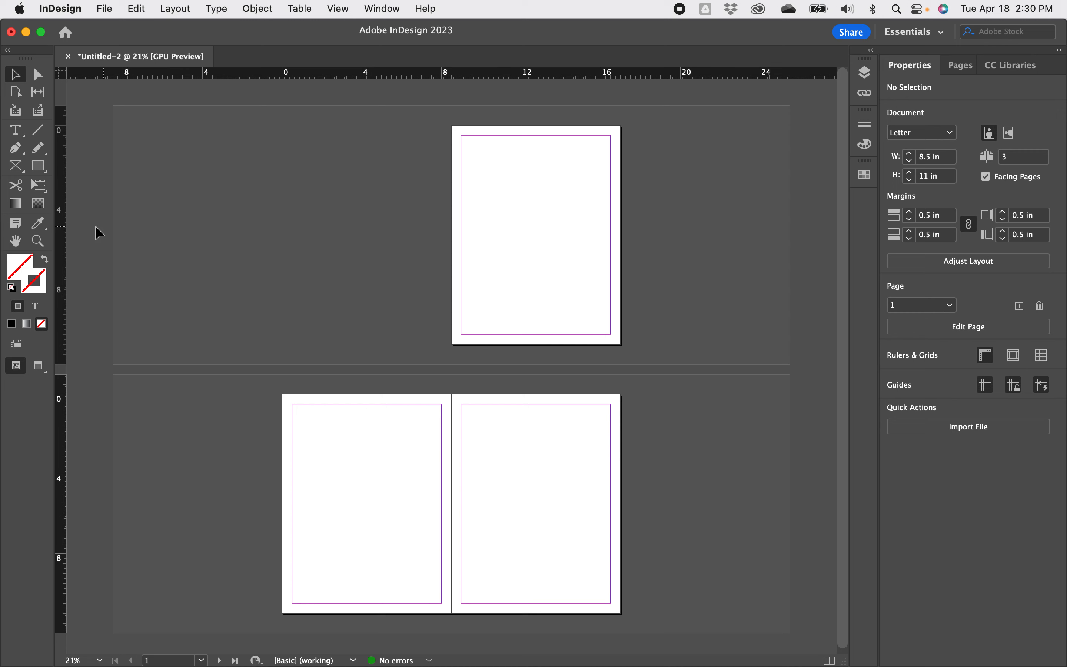
pyautogui.moveTo(39, 165)
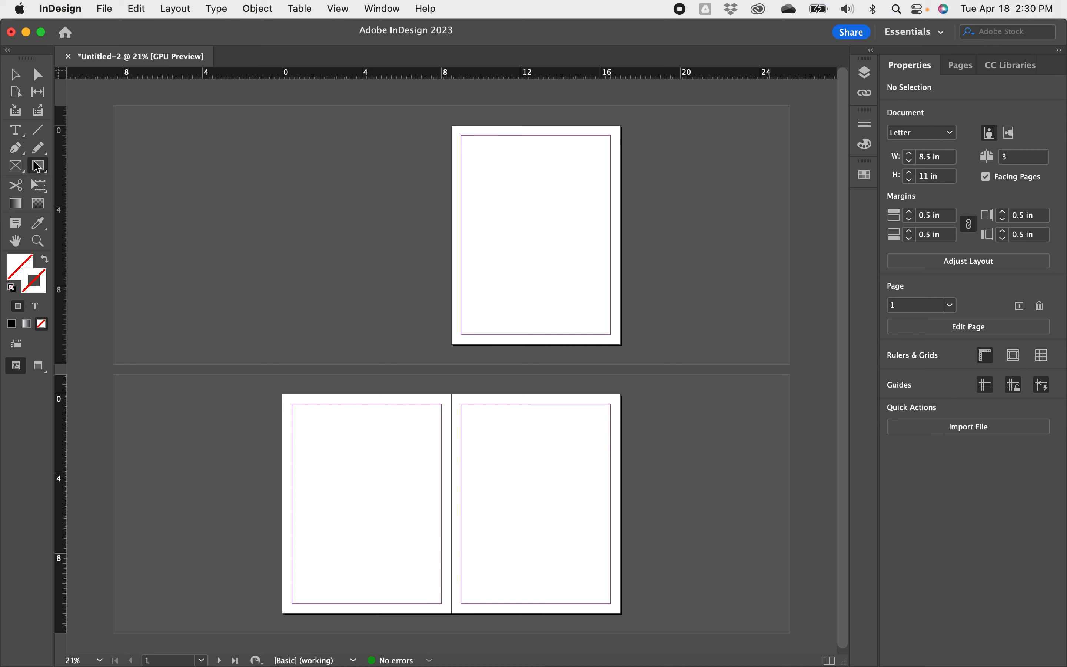
# - Draw a rectangle near the centre of page 1 and fill it teal
pyautogui.moveTo(500, 202); pyautogui.dragTo(558, 271)
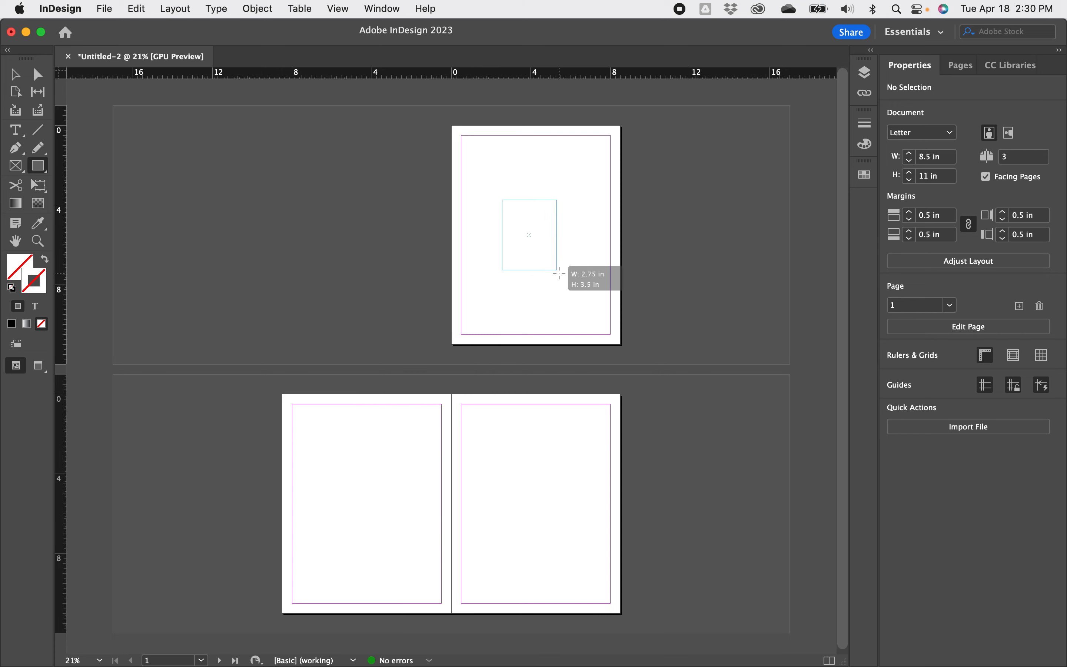
pyautogui.moveTo(500, 204); pyautogui.dragTo(581, 279)
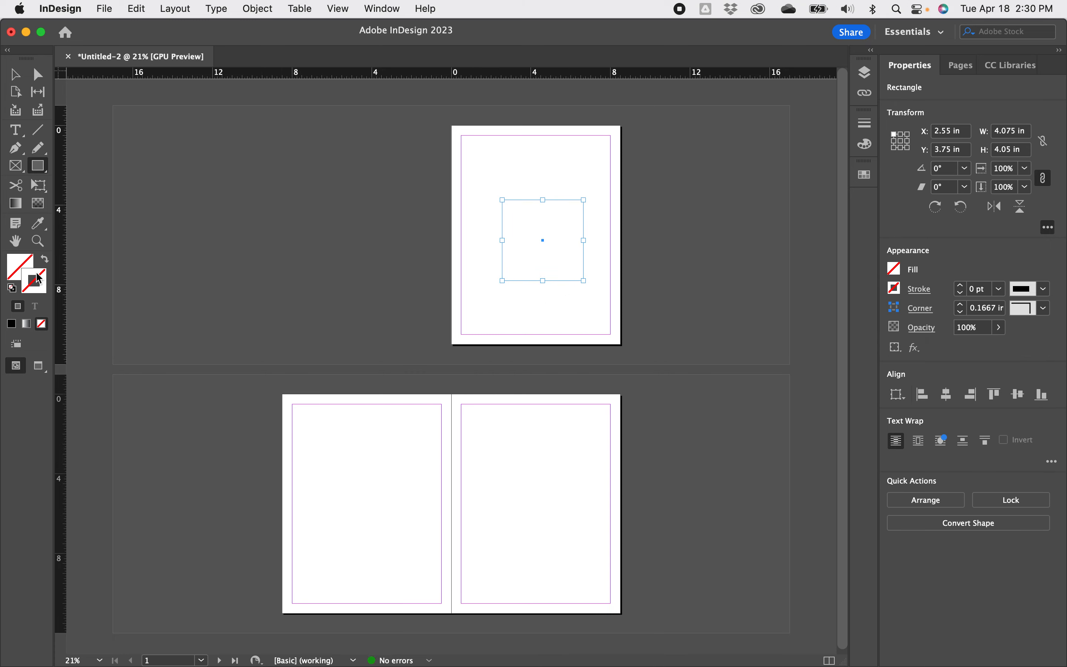
pyautogui.moveTo(15, 263)
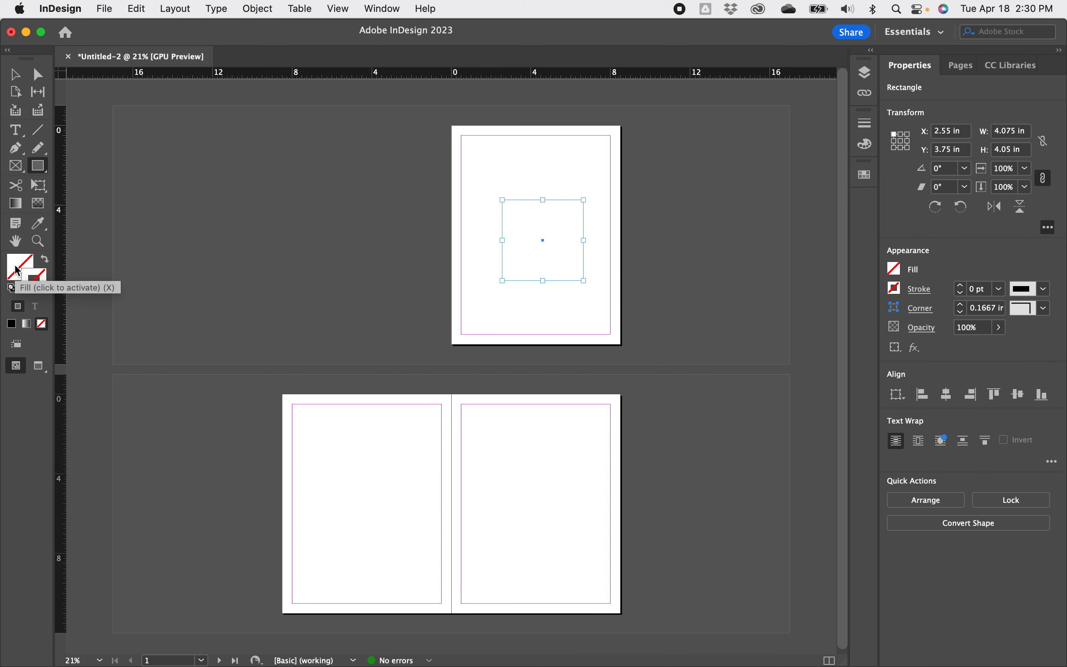
pyautogui.doubleClick(19, 265)
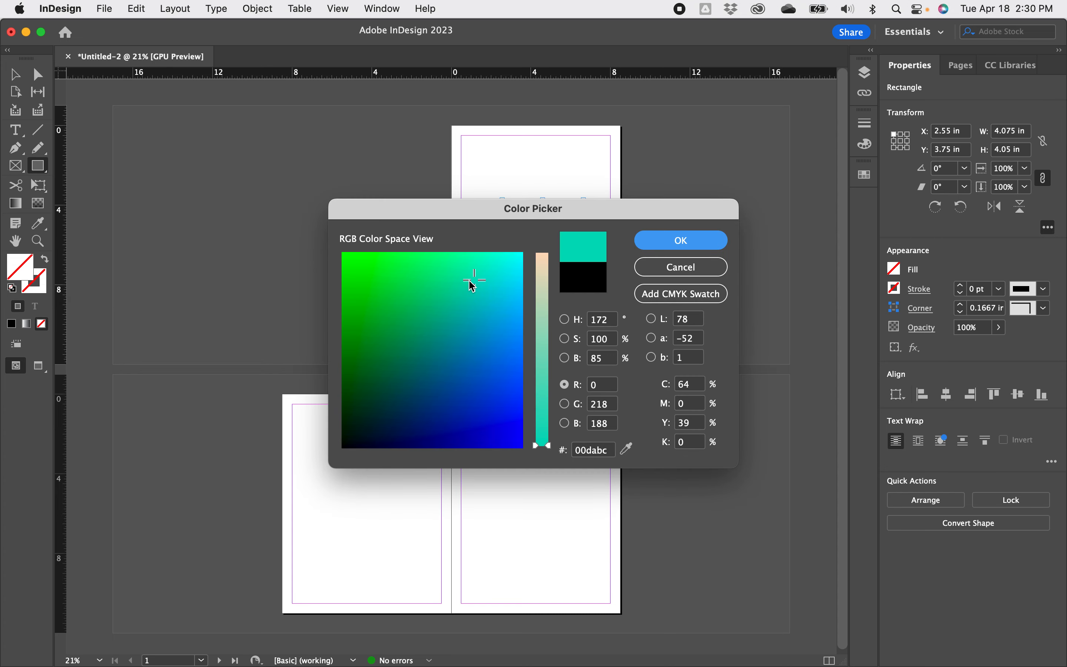
pyautogui.click(679, 240)
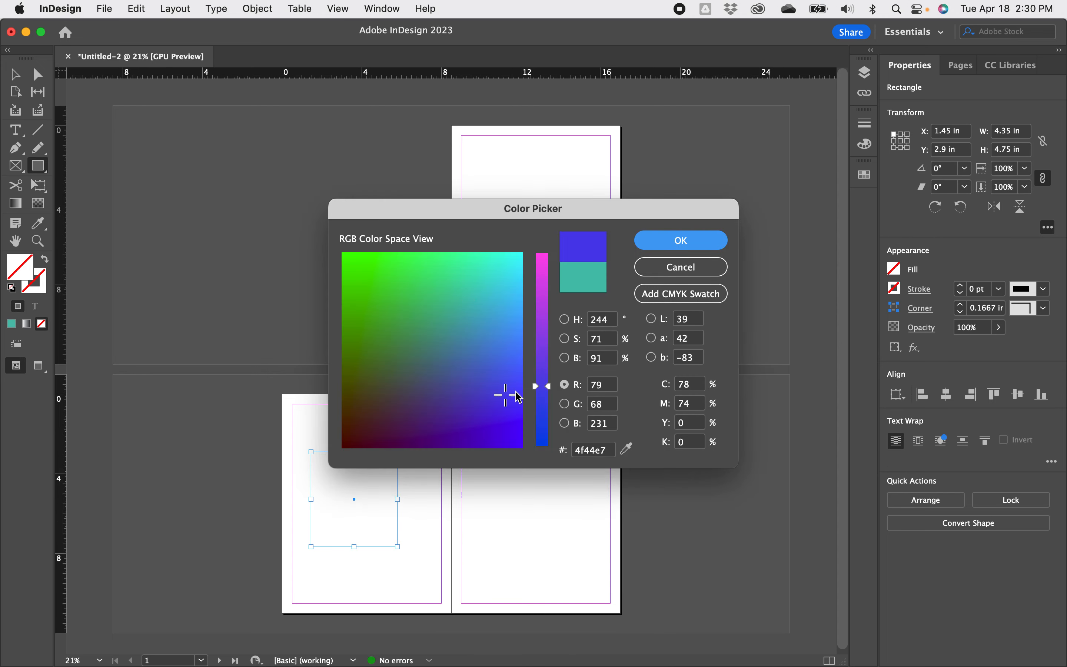
# - Fill the page 2 rectangle purple and the page 3 rectangle yellow via the Color Picker
pyautogui.moveTo(539, 391); pyautogui.dragTo(539, 290)
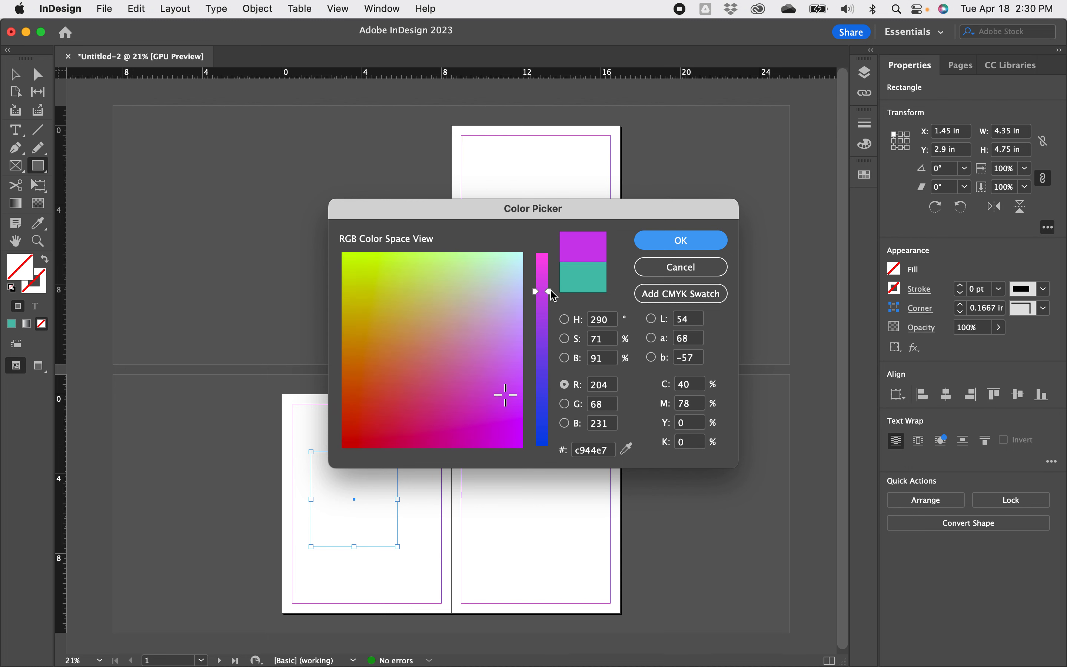
pyautogui.click(680, 240)
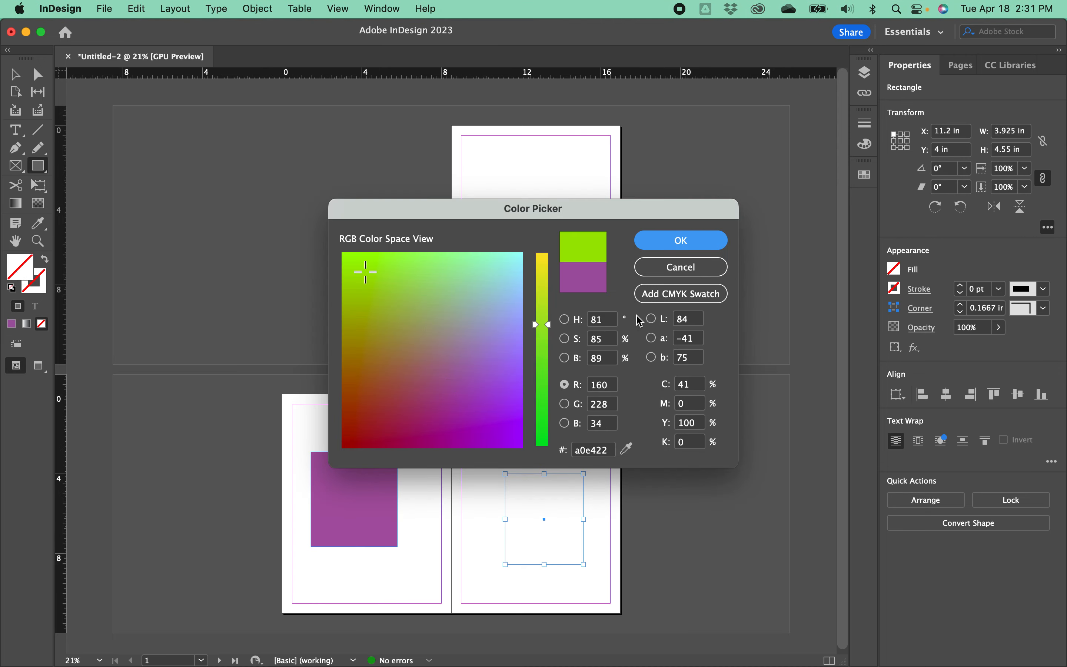
pyautogui.moveTo(542, 325); pyautogui.dragTo(537, 289)
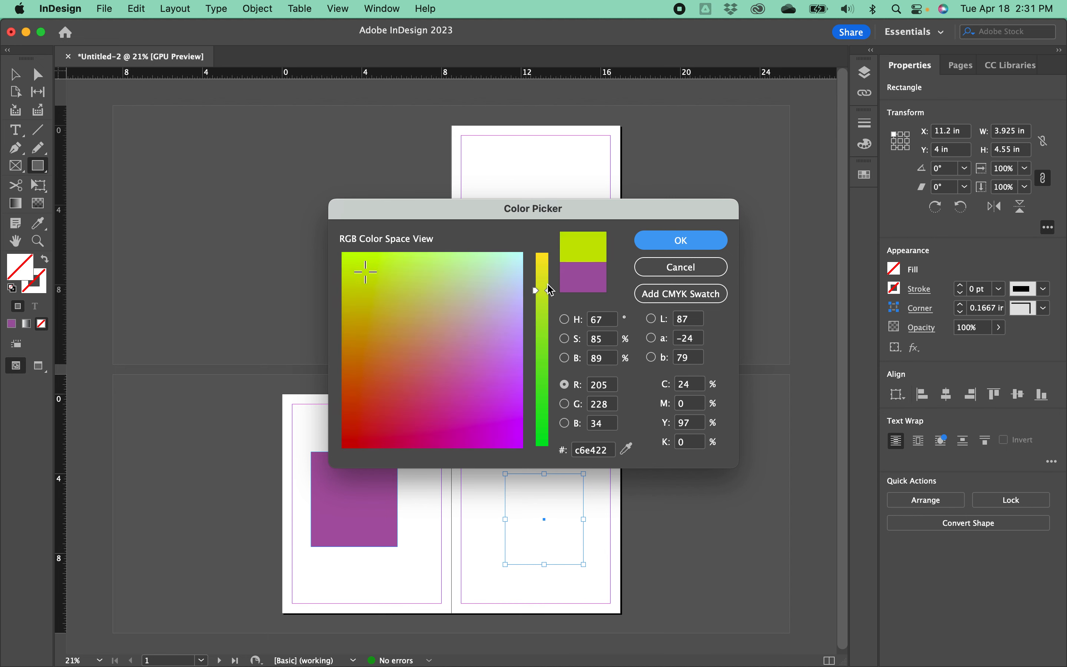
pyautogui.click(679, 240)
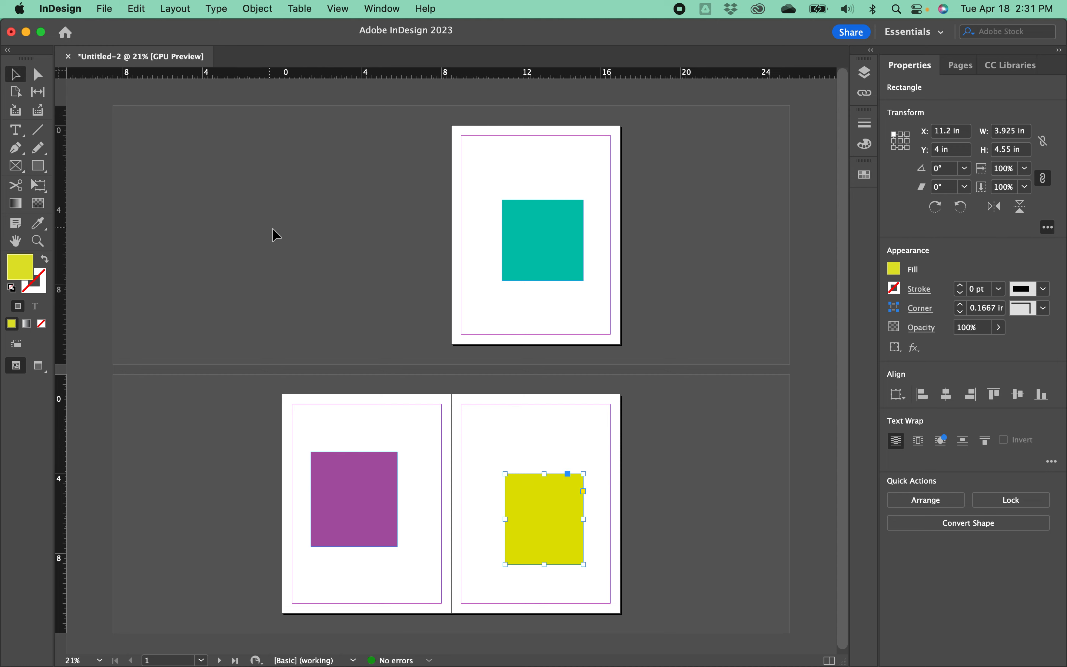
# - Deselect the yellow rectangle and show the page thumbnails in the Pages panel
pyautogui.click(535, 420)
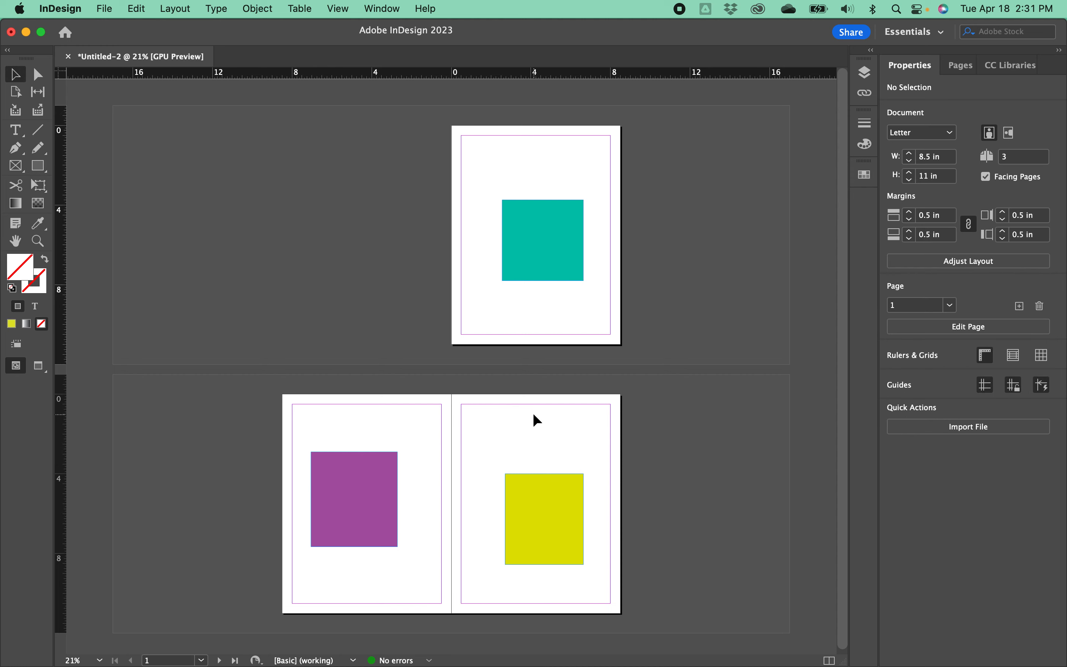
pyautogui.moveTo(529, 387)
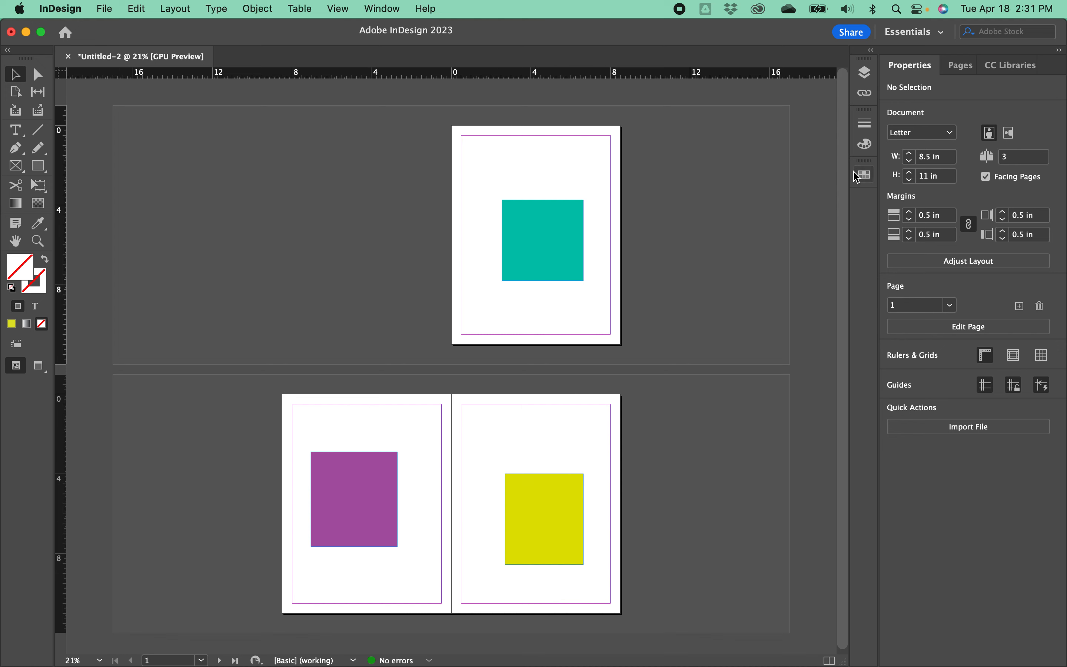
pyautogui.click(959, 64)
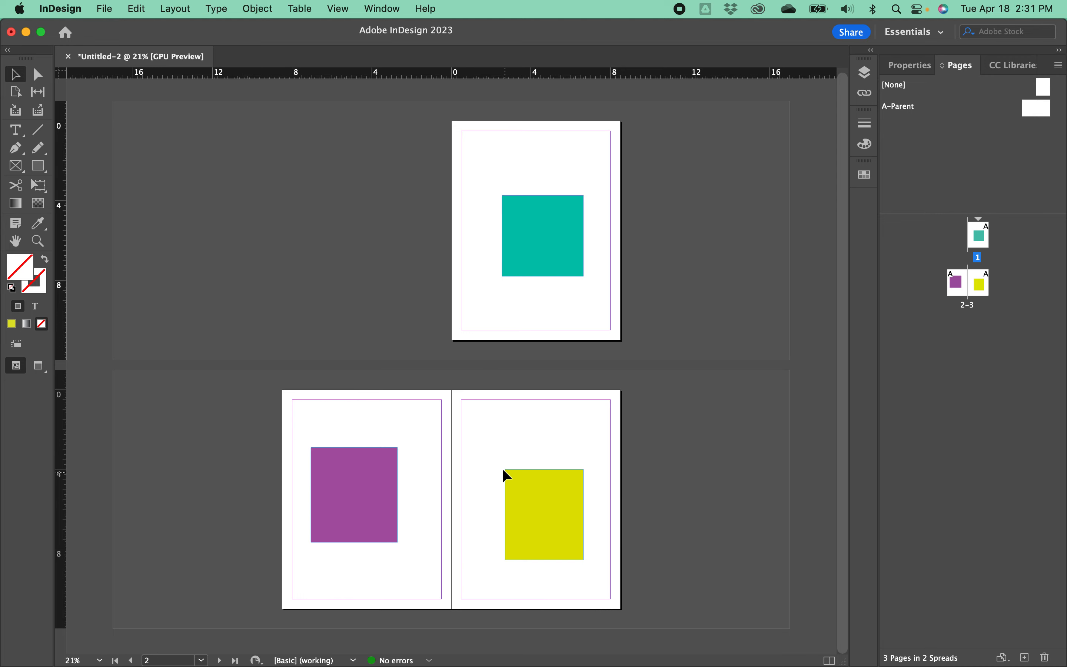
pyautogui.moveTo(411, 473)
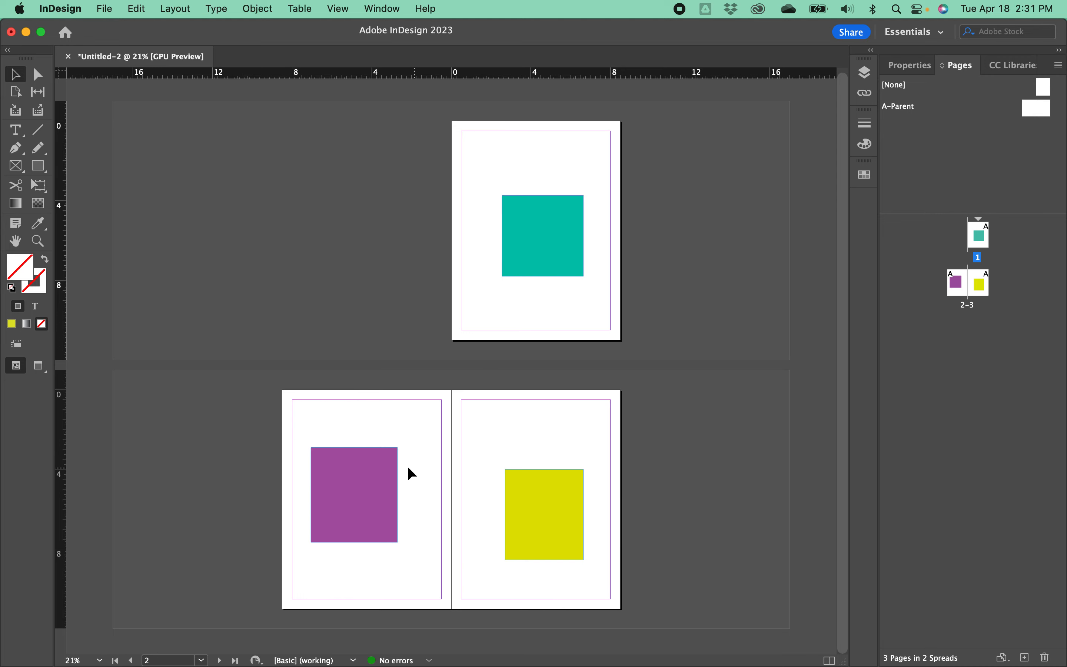
pyautogui.moveTo(703, 515)
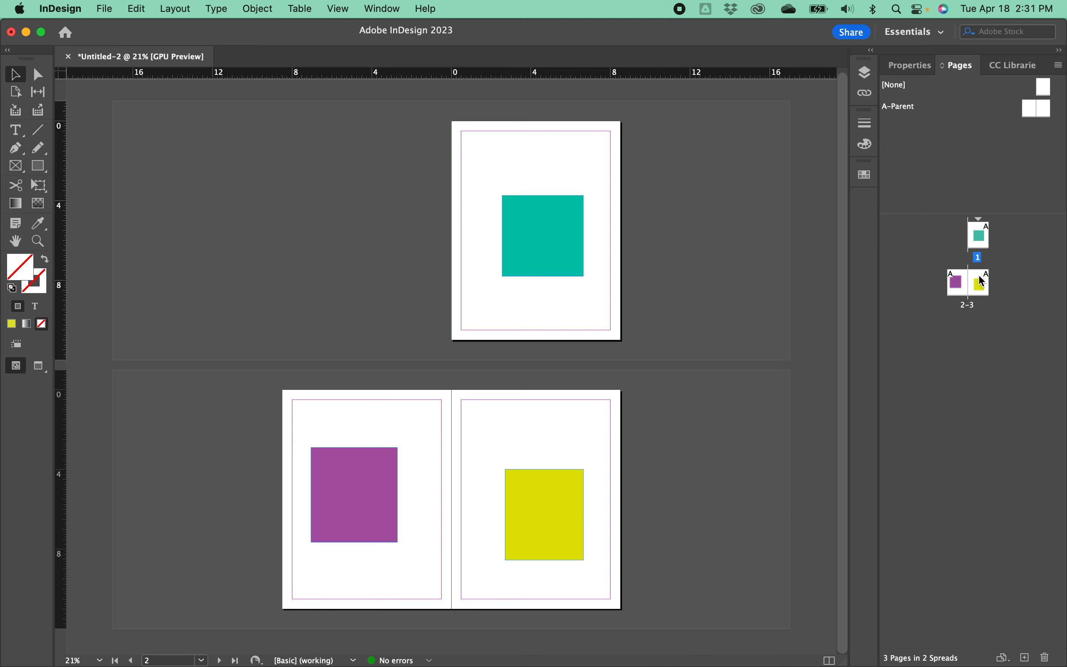
pyautogui.moveTo(980, 324)
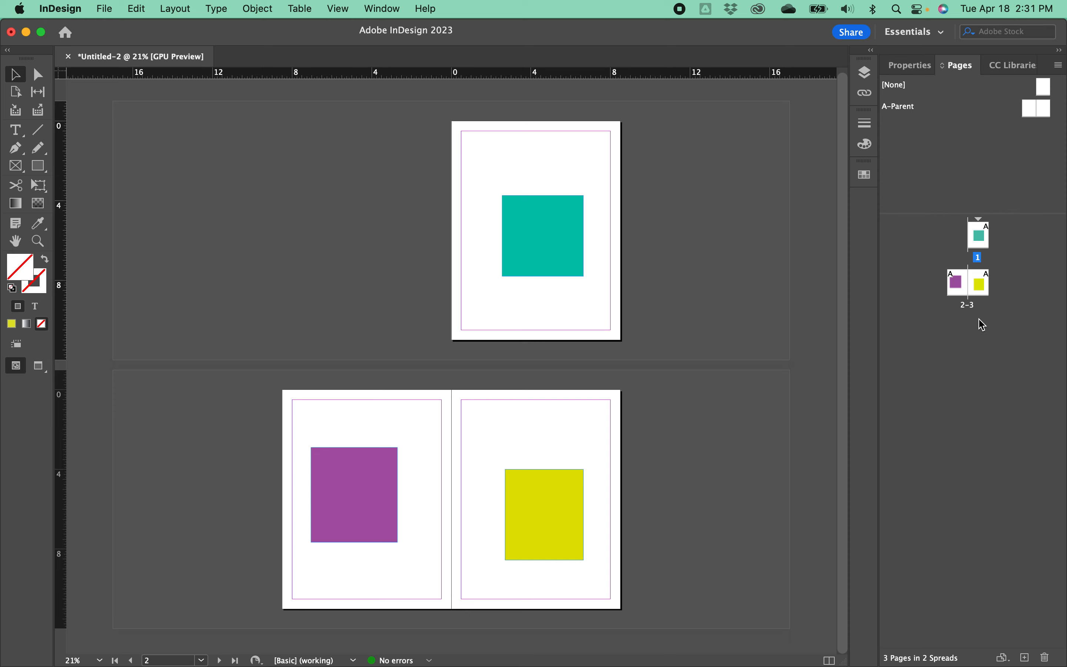
pyautogui.moveTo(983, 291)
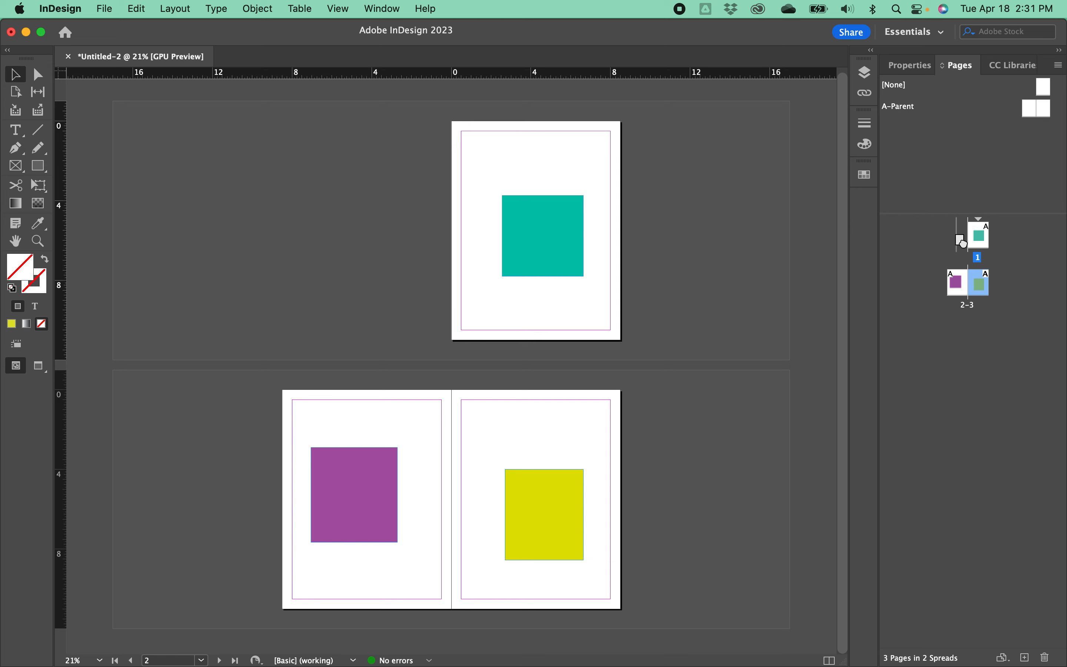
pyautogui.moveTo(958, 236)
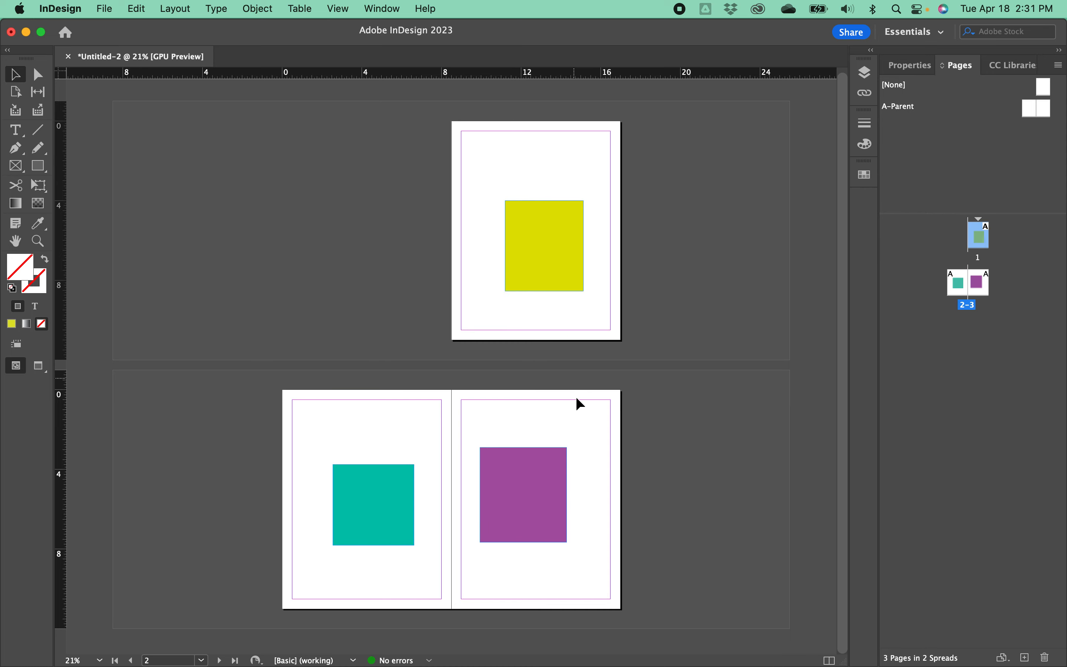
pyautogui.moveTo(976, 443)
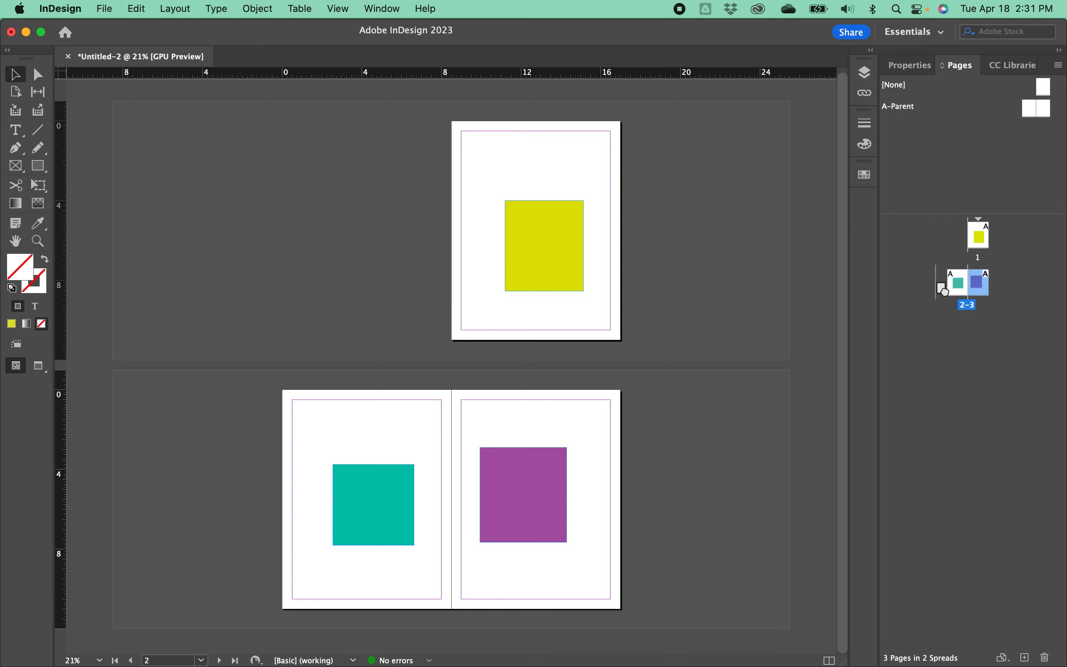
pyautogui.moveTo(935, 285)
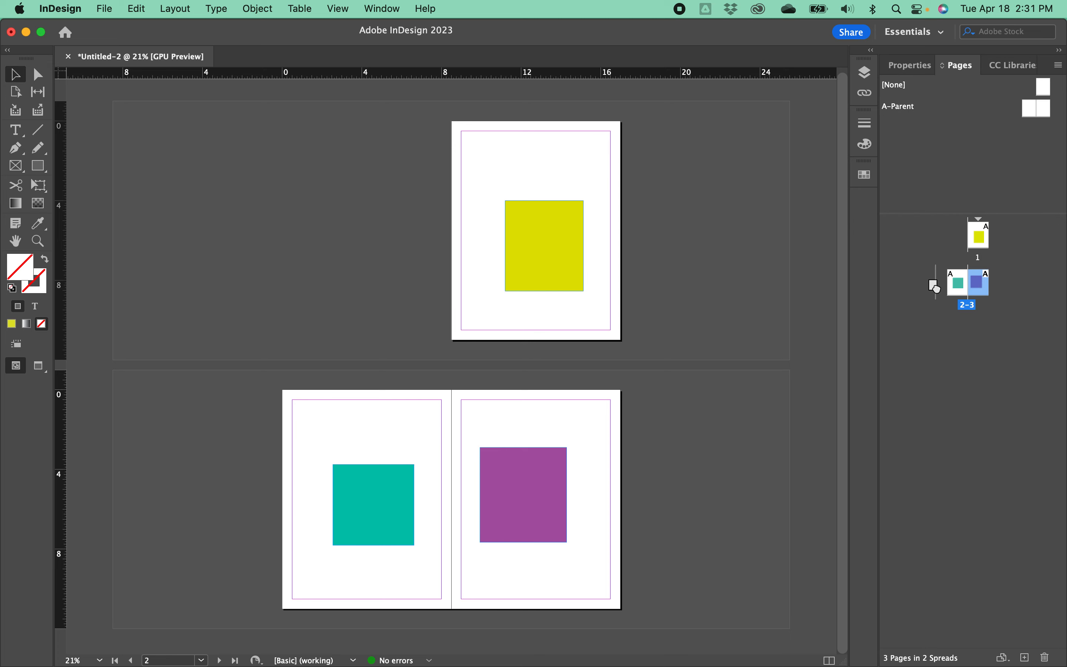
pyautogui.moveTo(934, 268)
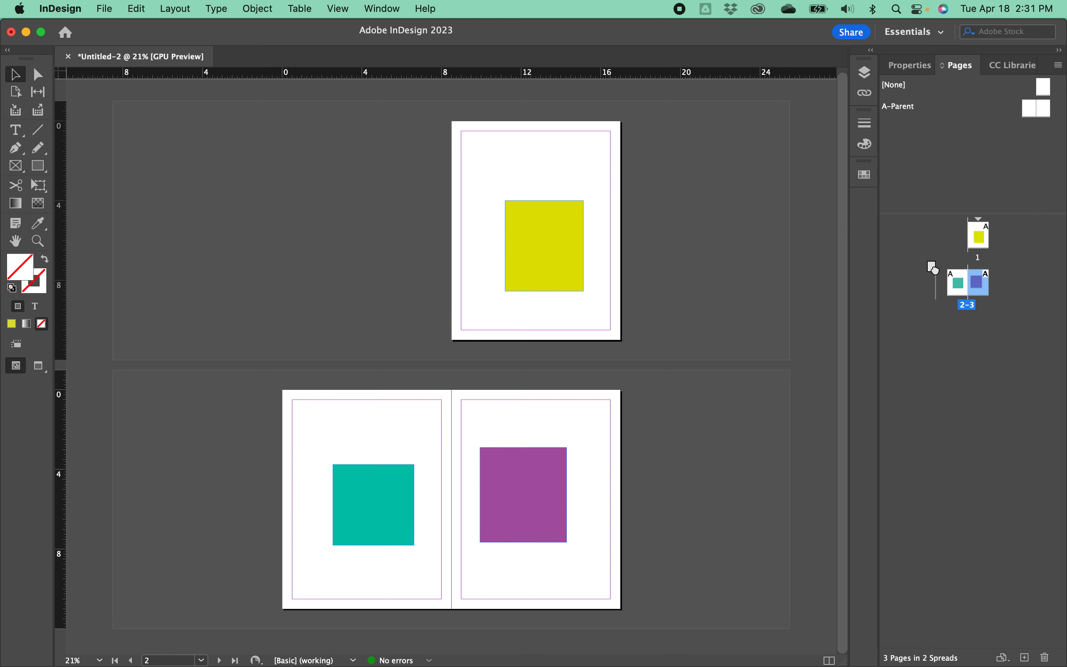
pyautogui.moveTo(940, 292)
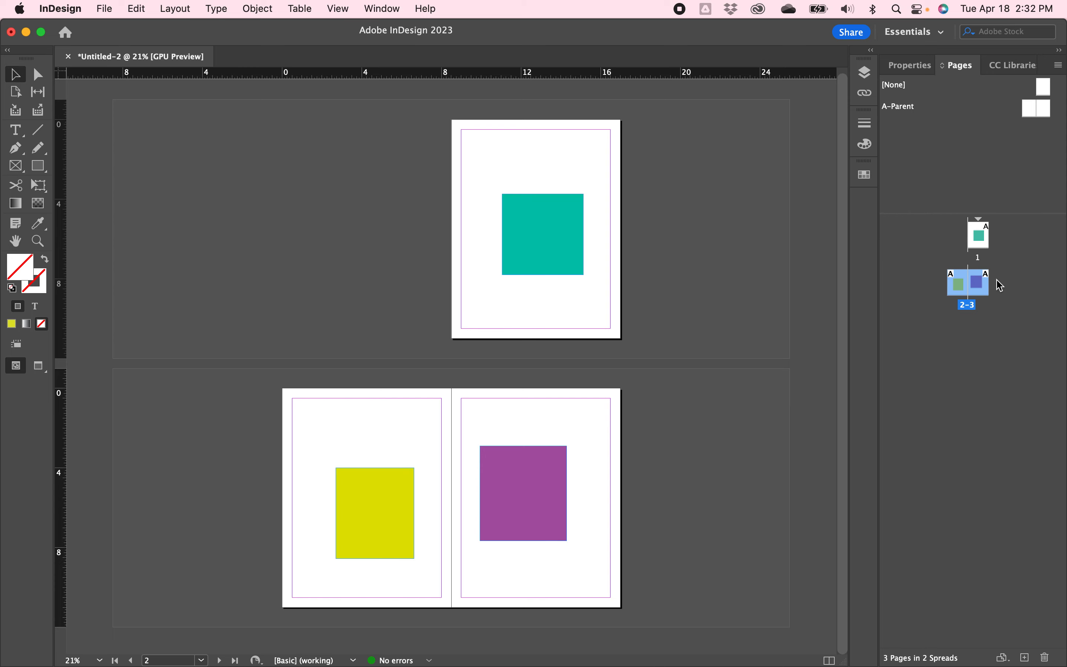
pyautogui.moveTo(966, 351)
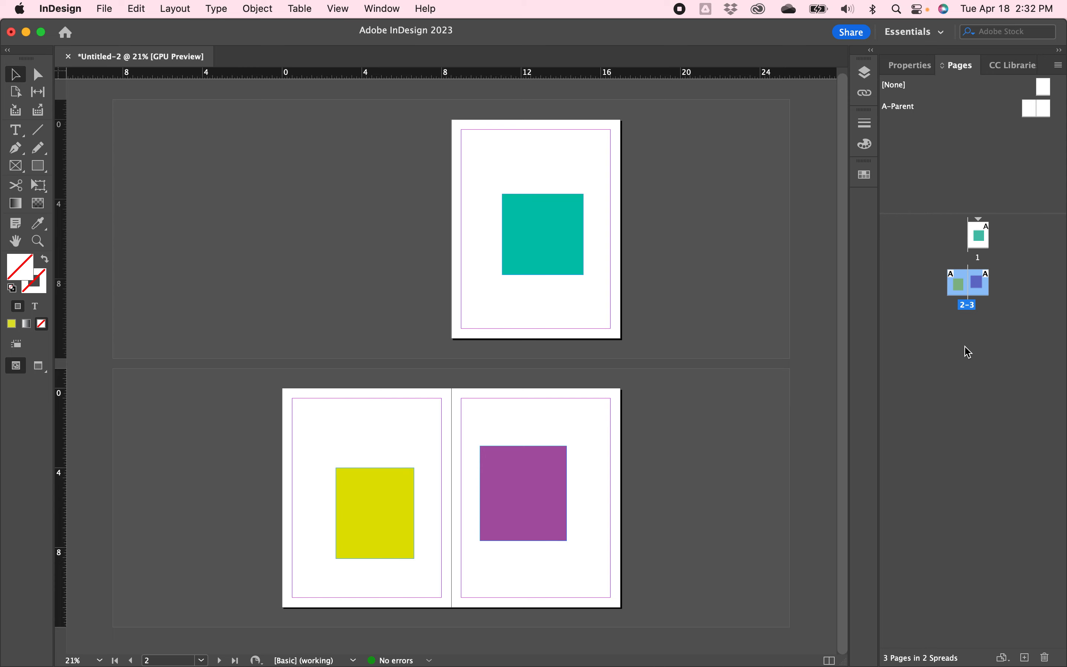
pyautogui.moveTo(982, 303)
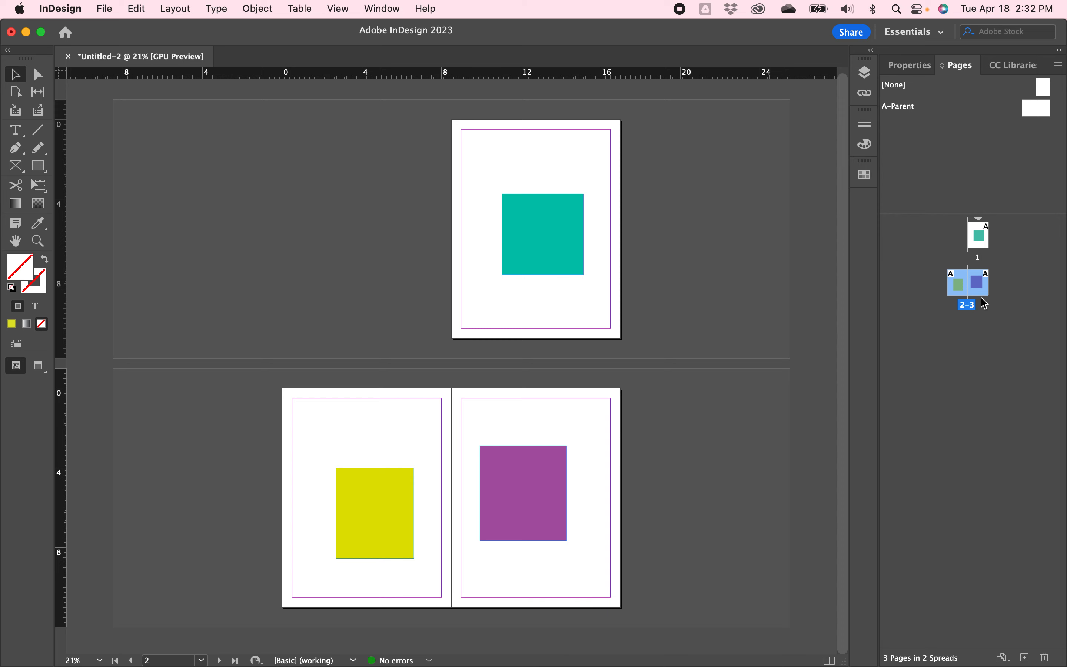
pyautogui.moveTo(982, 365)
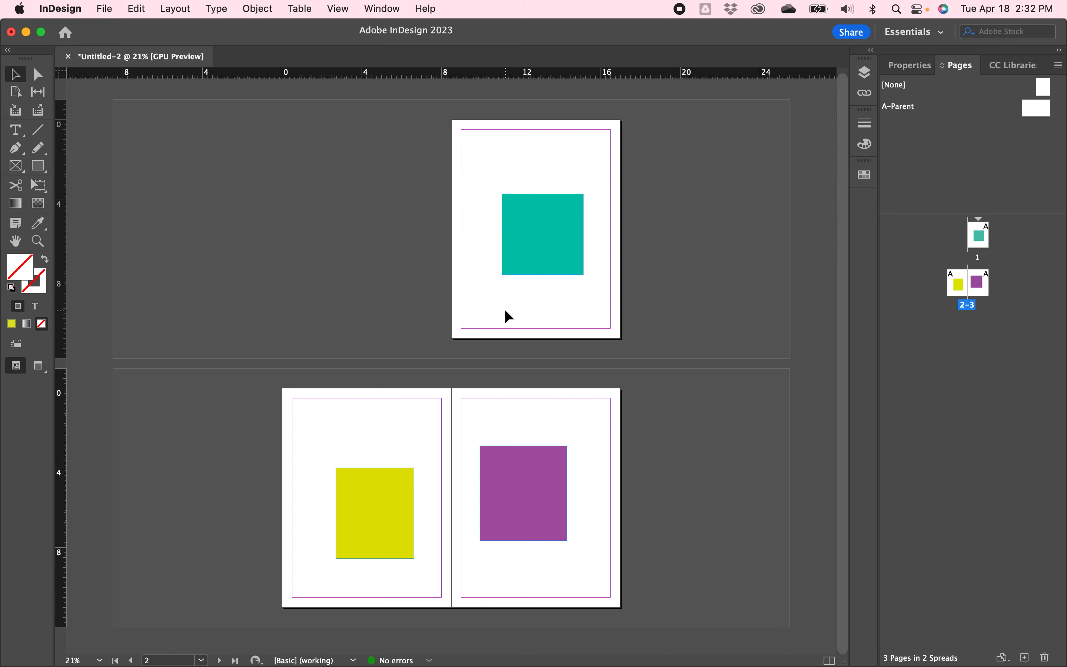
pyautogui.moveTo(512, 496)
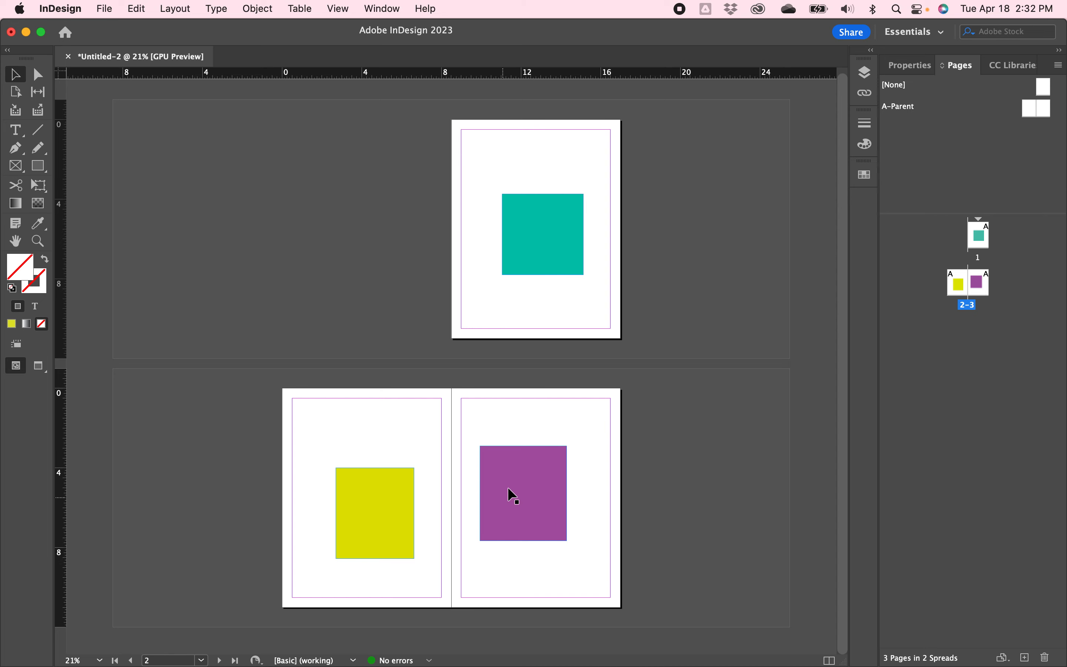
pyautogui.moveTo(669, 470)
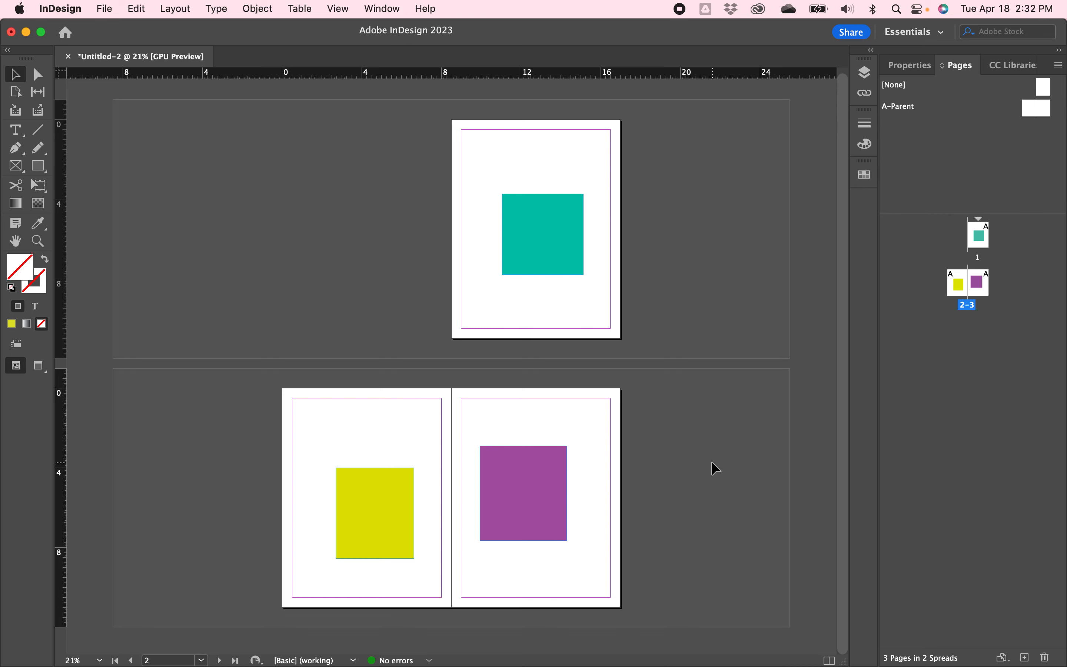
pyautogui.moveTo(427, 247)
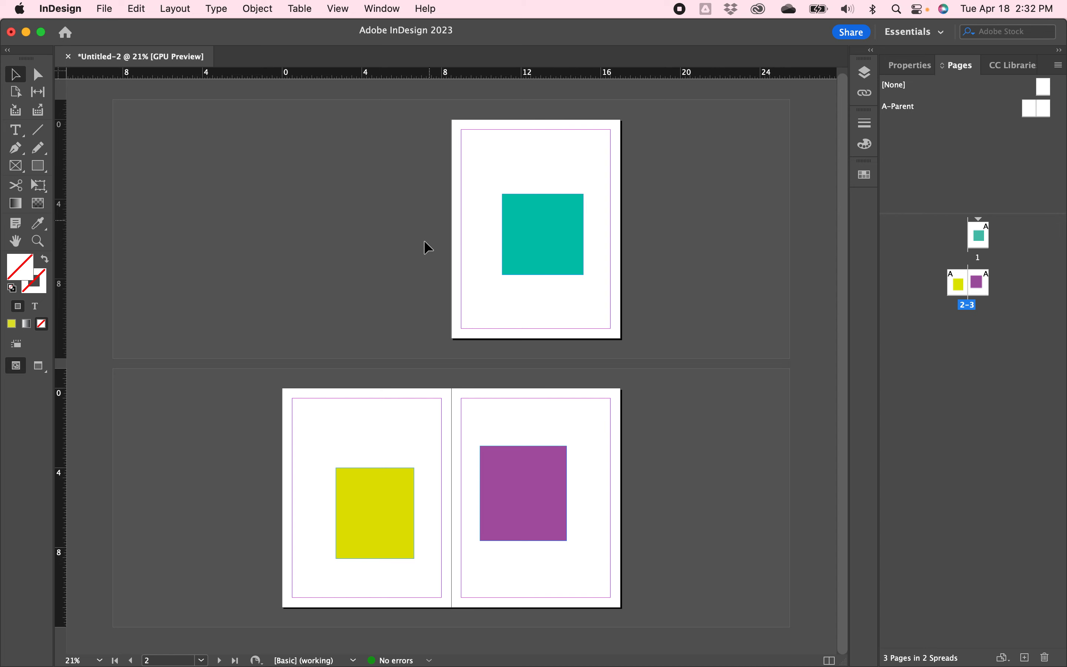
pyautogui.moveTo(710, 223)
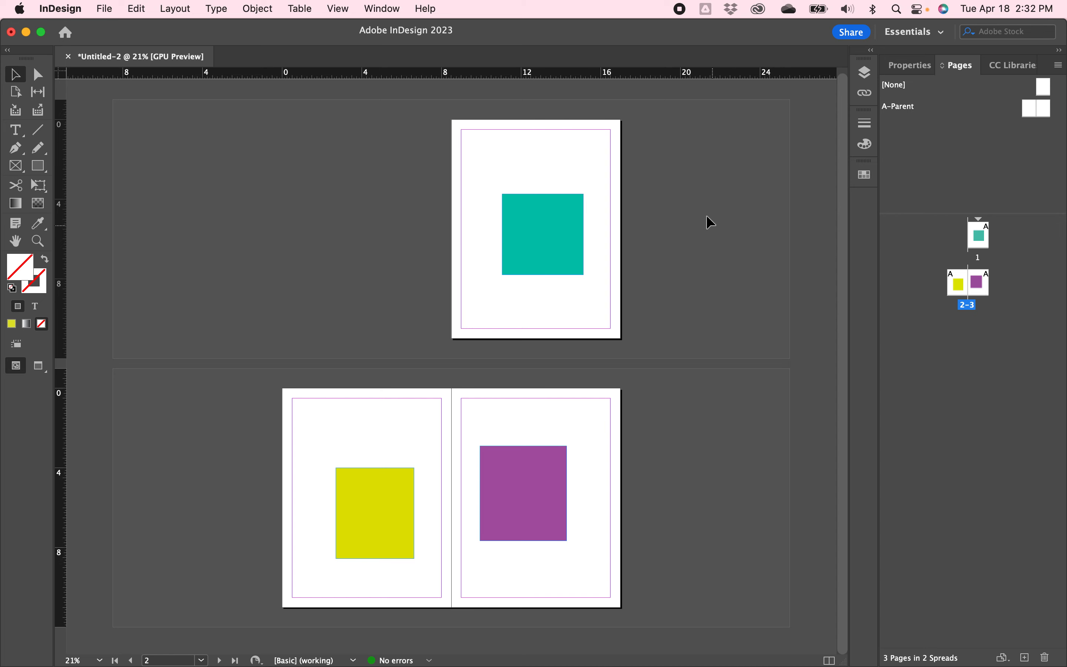
pyautogui.moveTo(1006, 417)
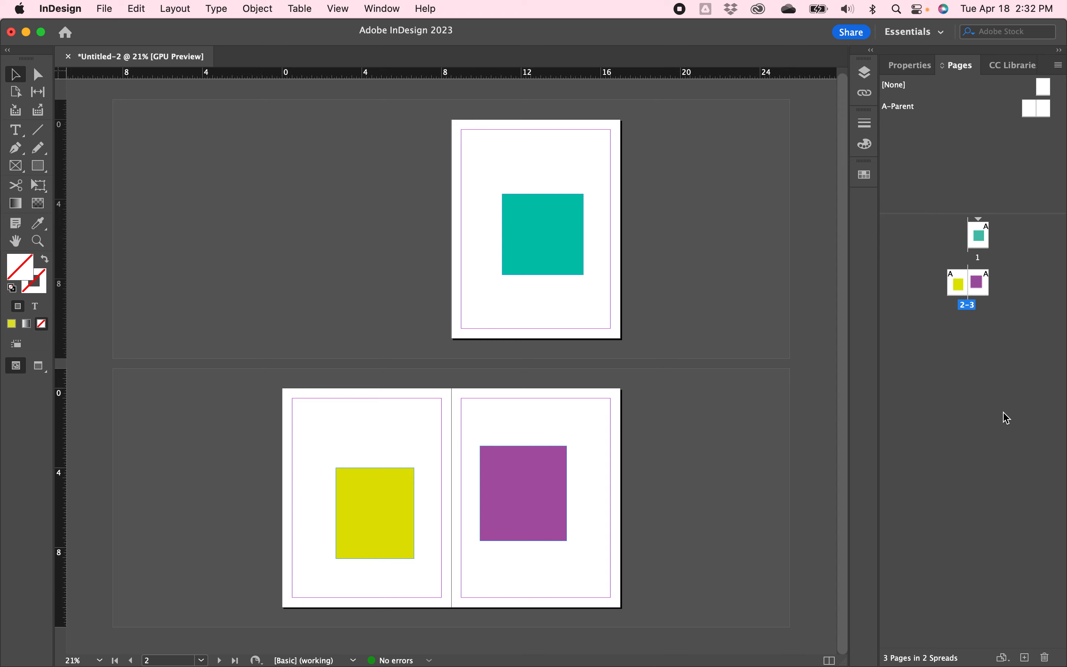
pyautogui.moveTo(976, 254)
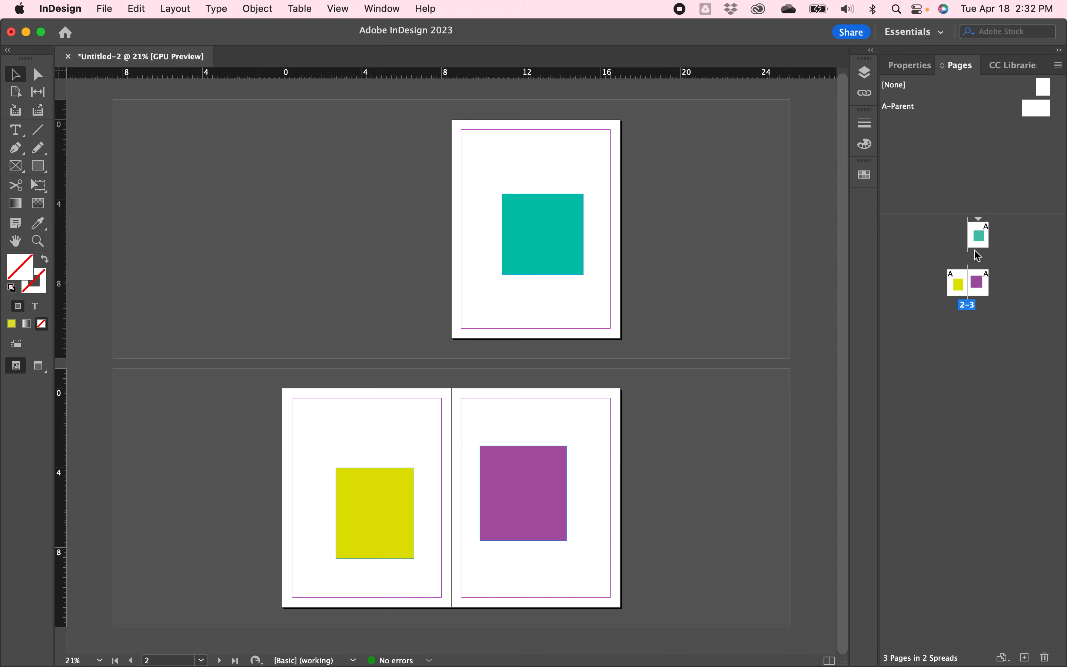
pyautogui.click(979, 235)
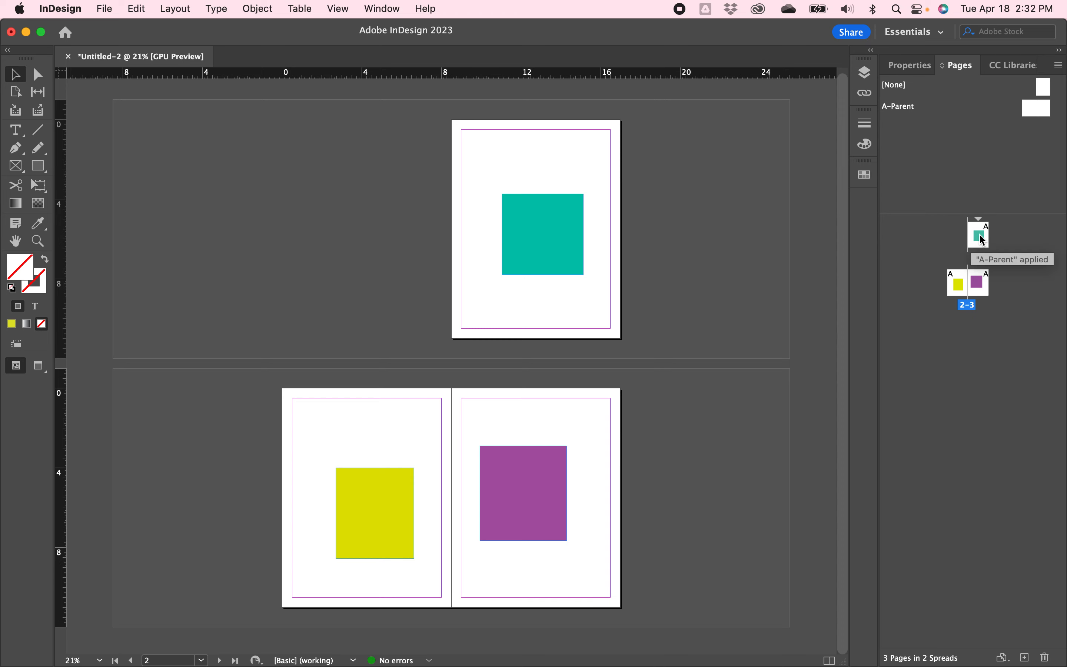
# - Turn off Allow Document Pages to Shuffle from the purple page's context menu
pyautogui.rightClick(966, 282)
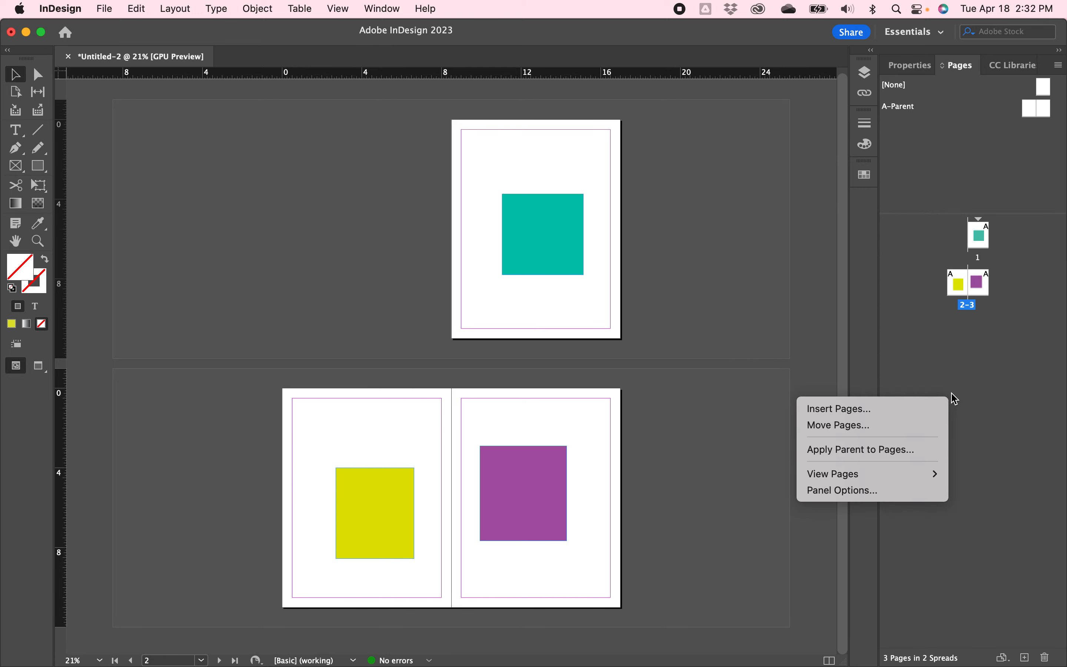
pyautogui.moveTo(981, 428)
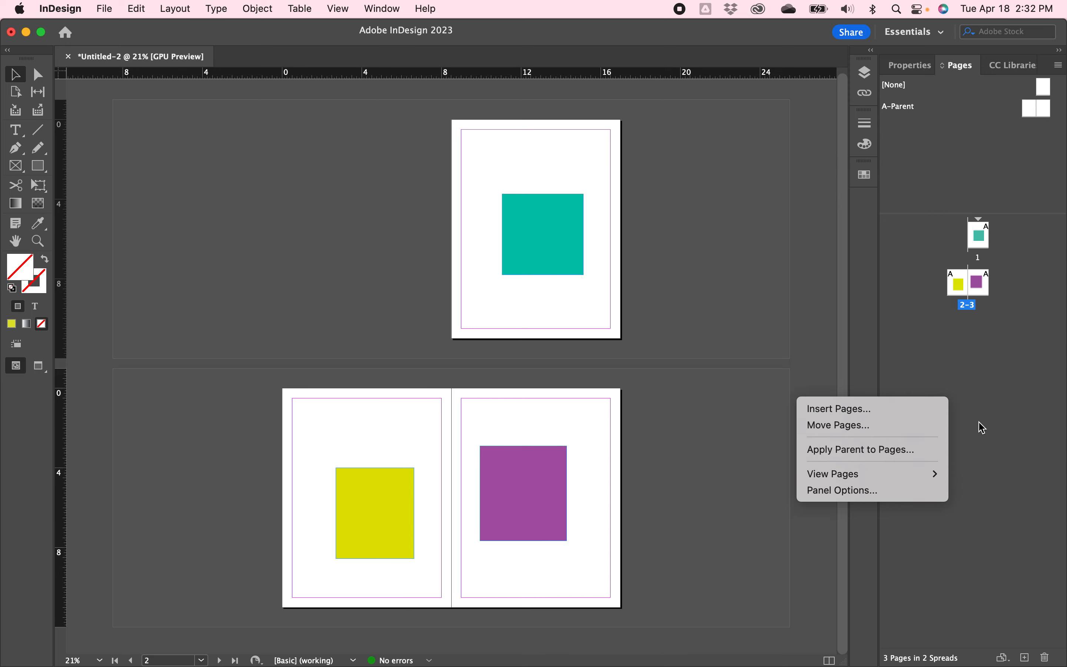
pyautogui.click(979, 284)
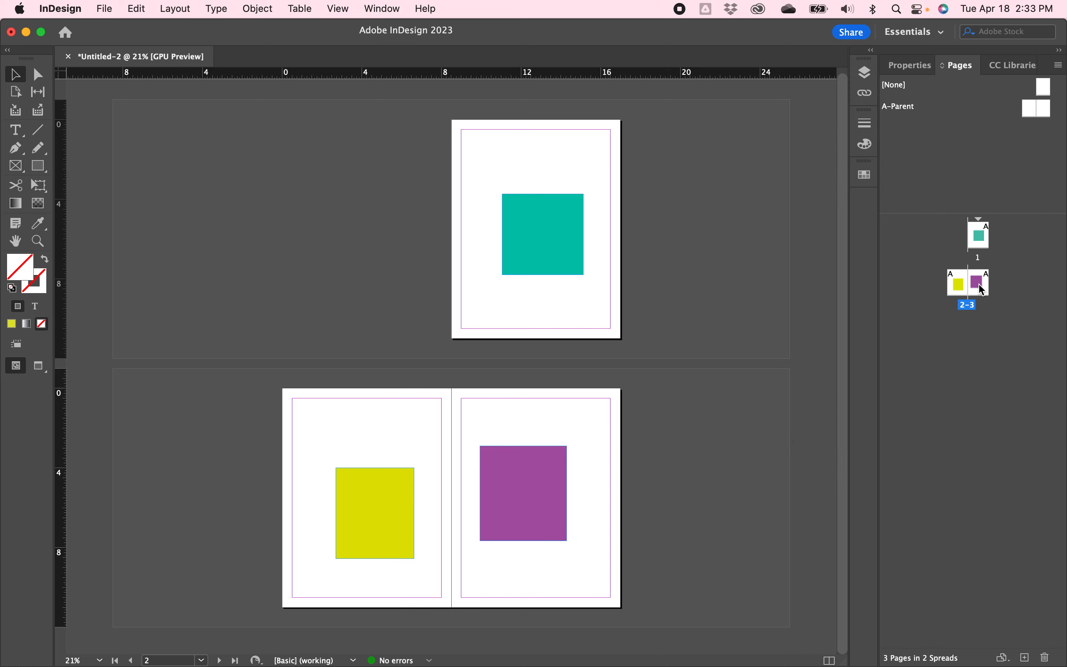
pyautogui.rightClick(965, 282)
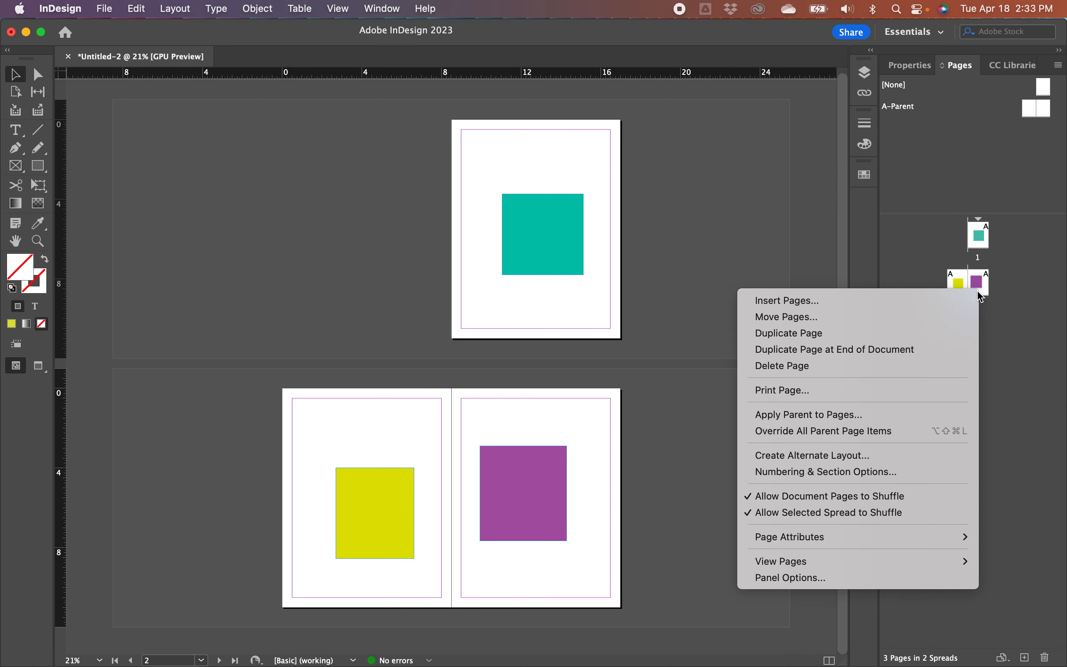
pyautogui.moveTo(827, 496)
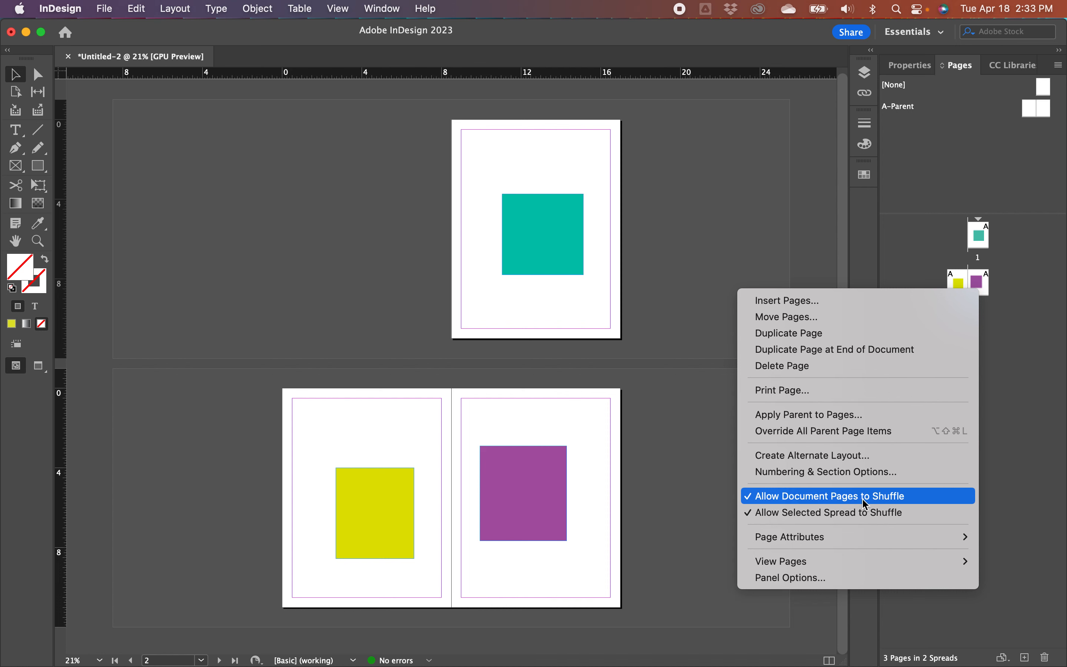
pyautogui.moveTo(861, 504)
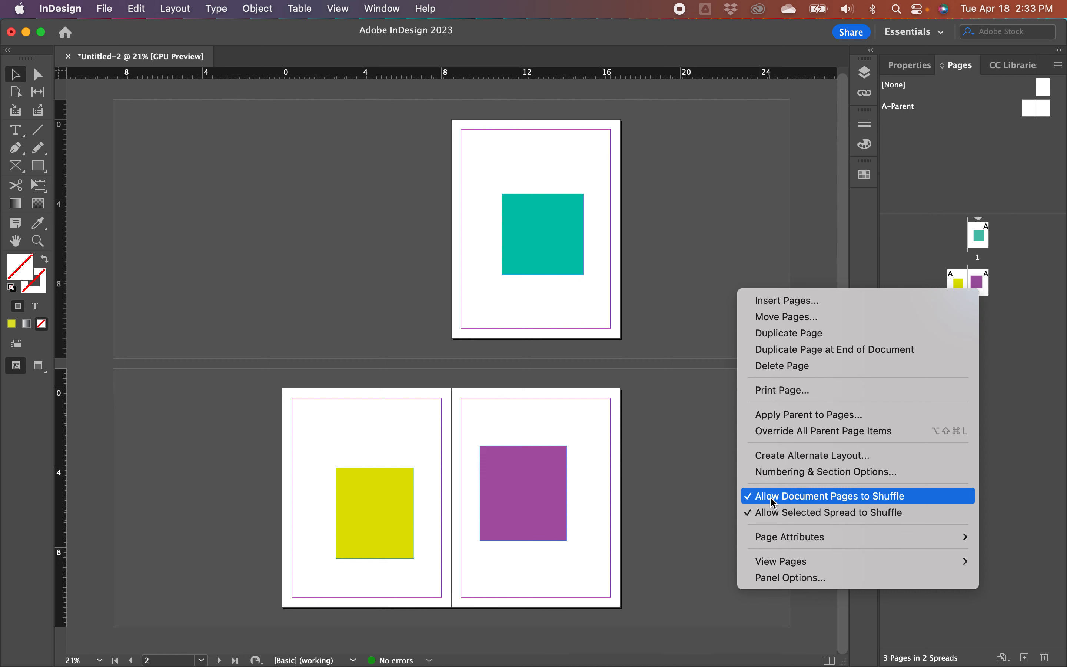
pyautogui.click(825, 496)
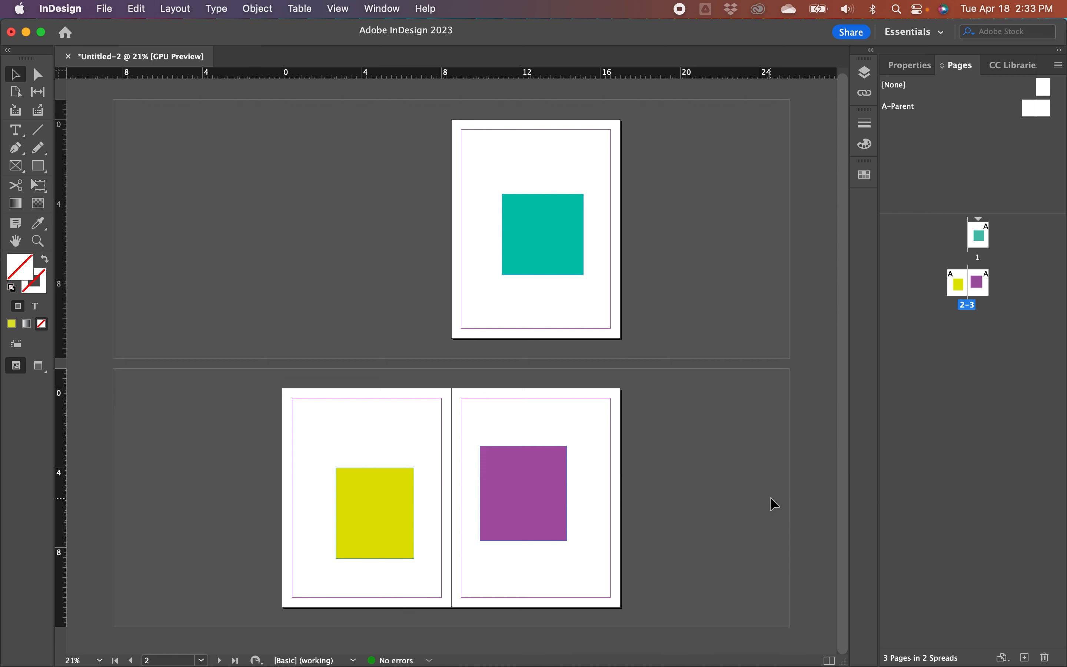
pyautogui.moveTo(994, 252)
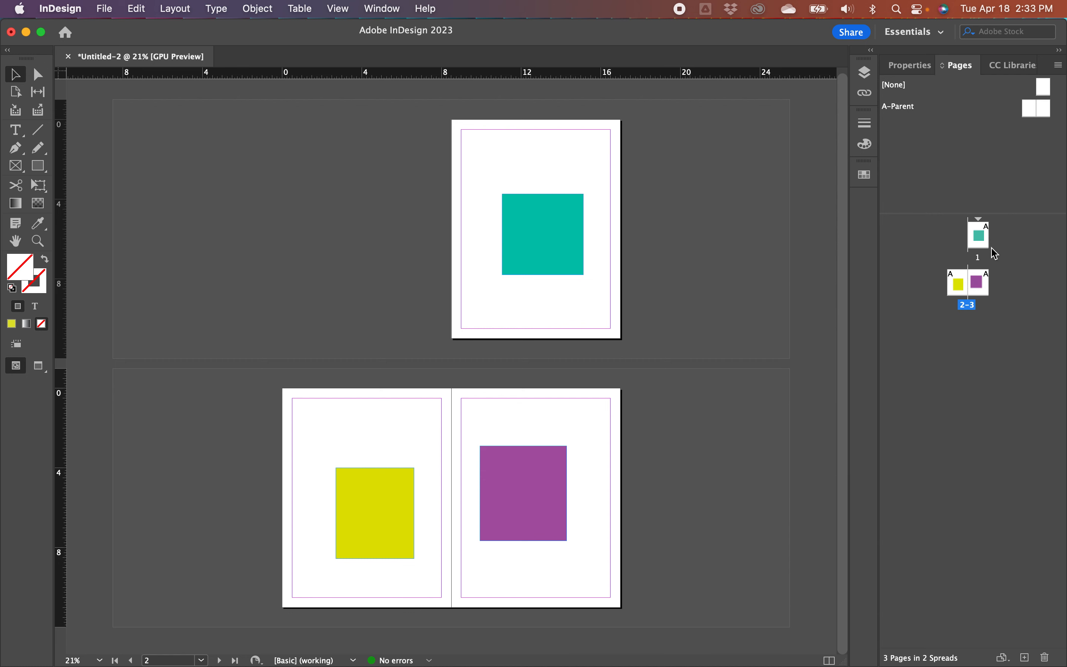
# - Select the teal page thumbnail to move it beside the yellow/purple spread
pyautogui.click(978, 237)
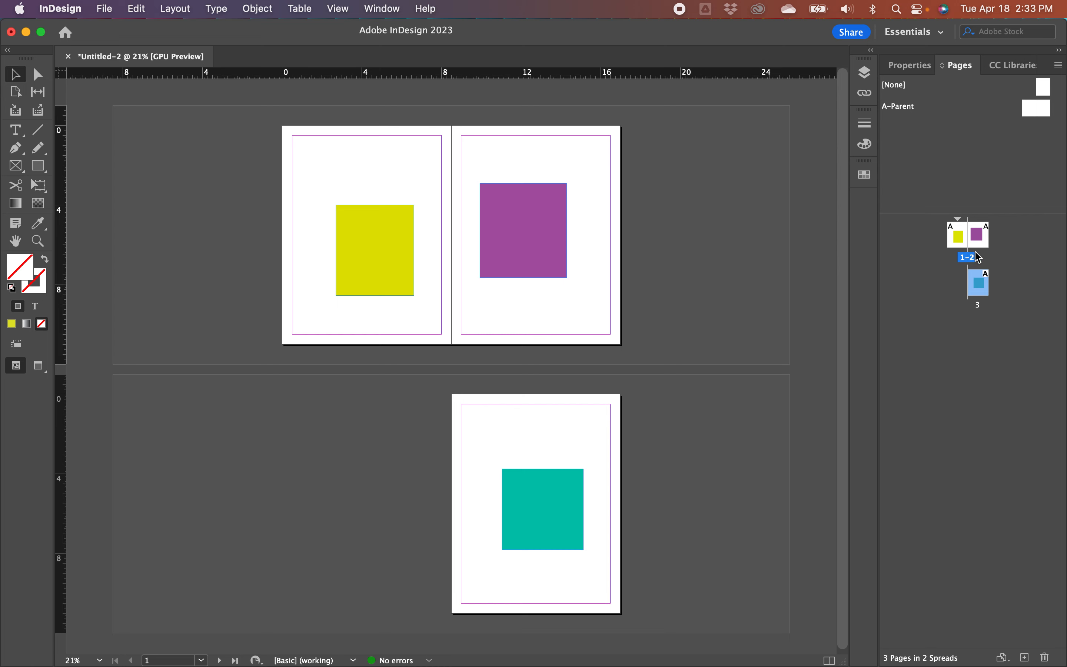
pyautogui.moveTo(985, 325)
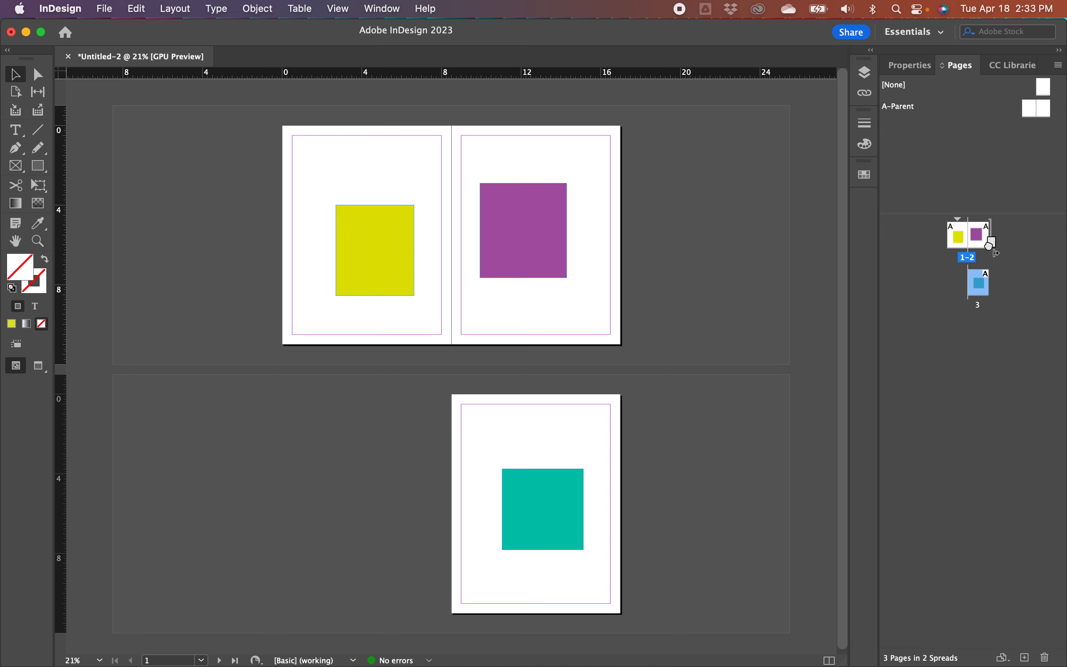
pyautogui.moveTo(992, 244)
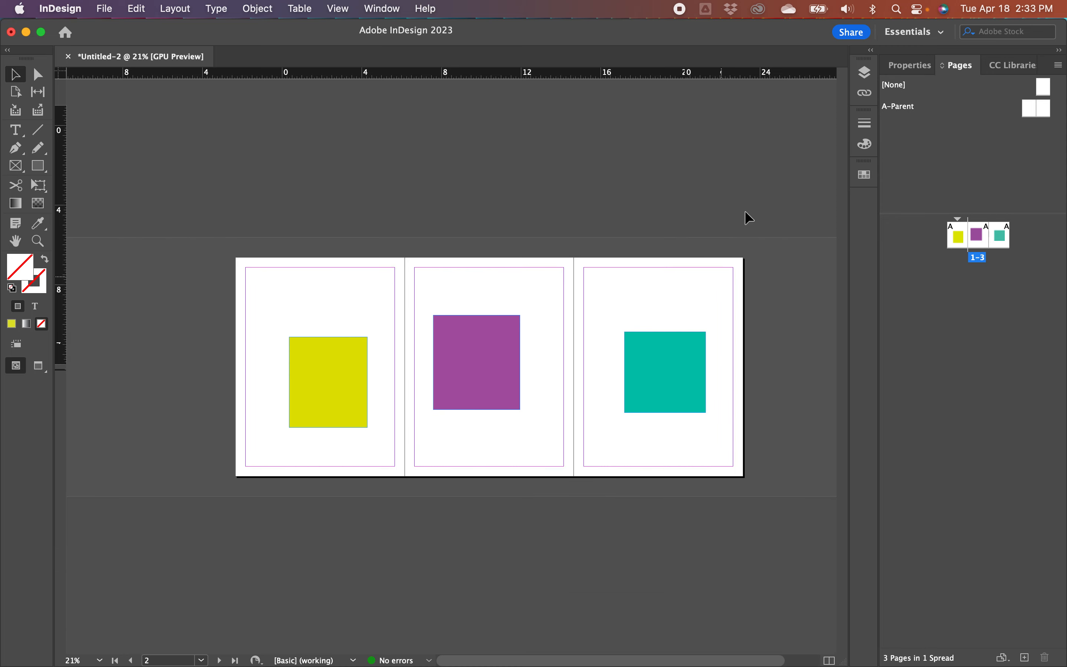
pyautogui.moveTo(221, 258)
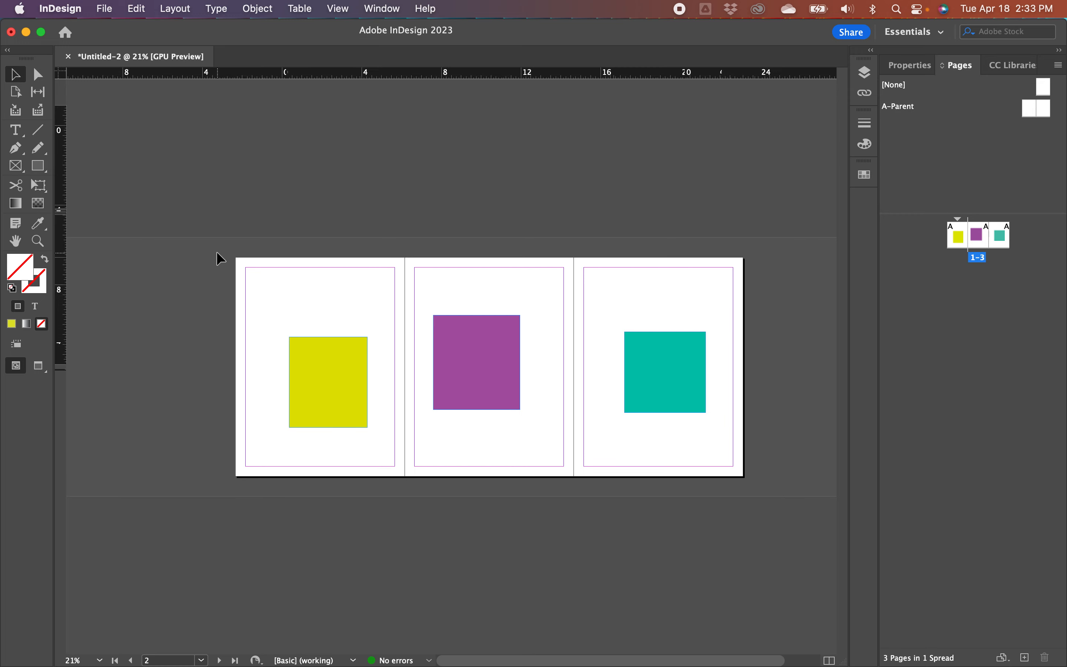
pyautogui.moveTo(673, 261)
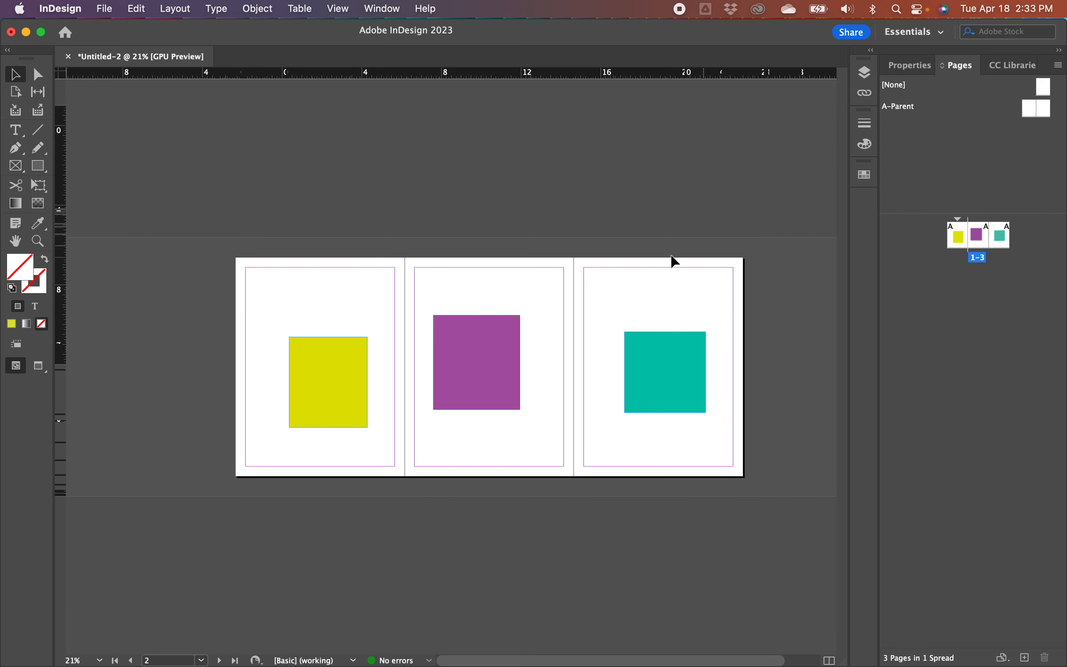
pyautogui.moveTo(703, 381)
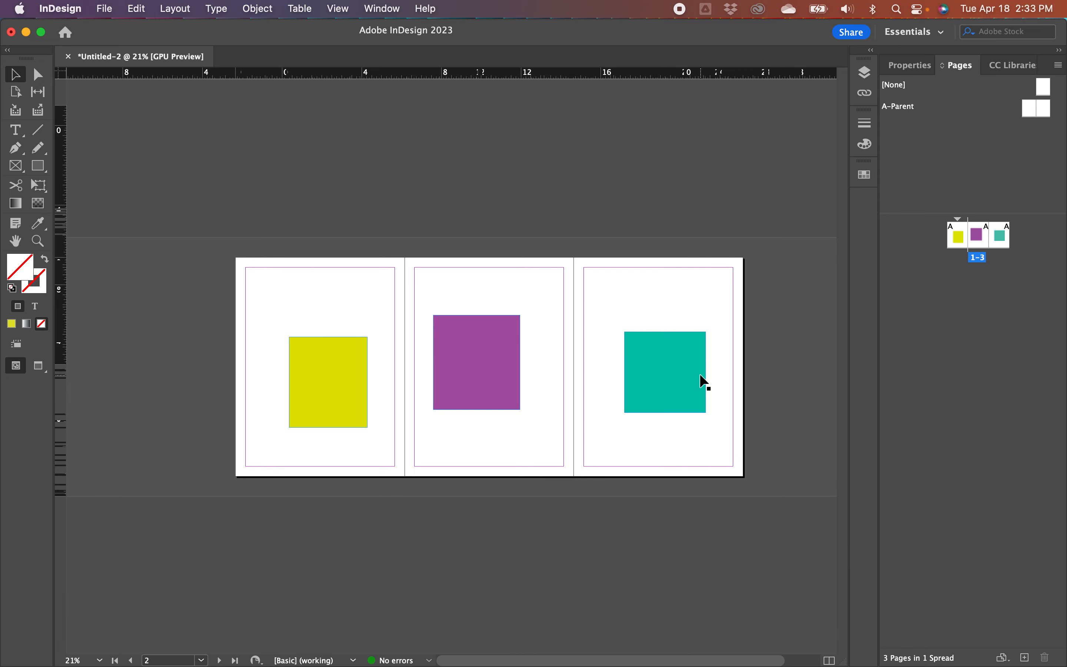
pyautogui.moveTo(693, 418)
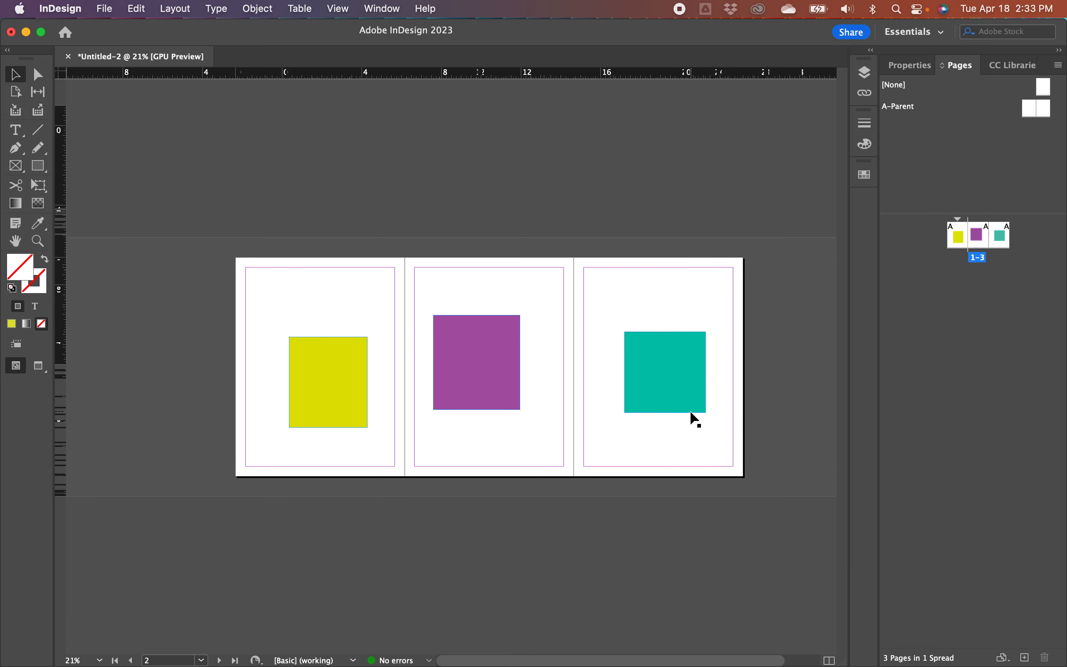
pyautogui.moveTo(398, 464)
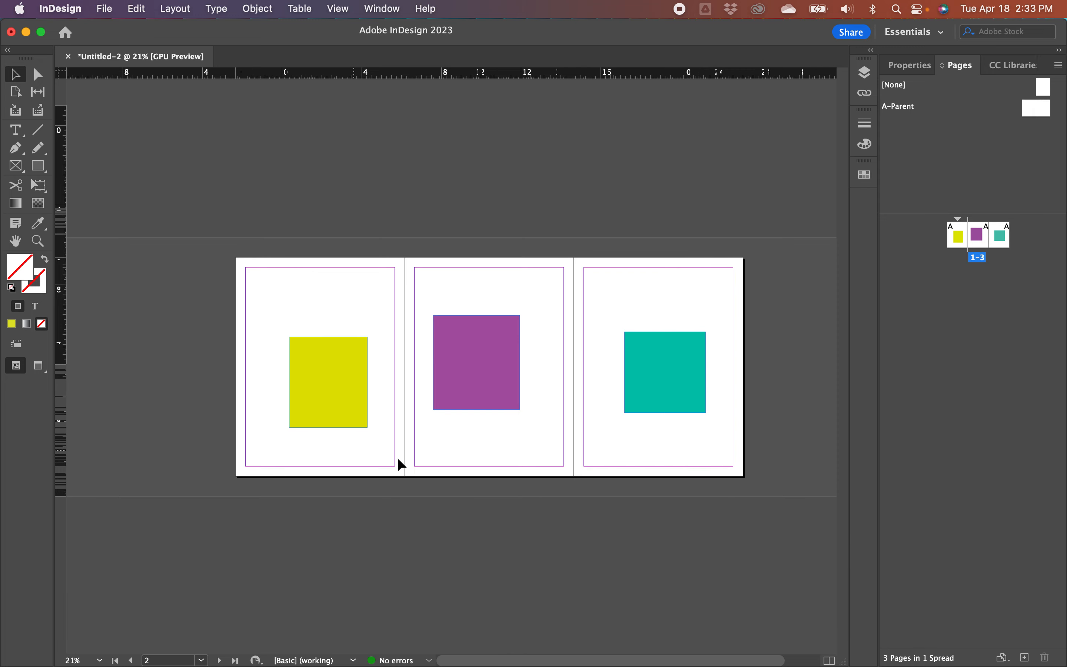
pyautogui.moveTo(946, 465)
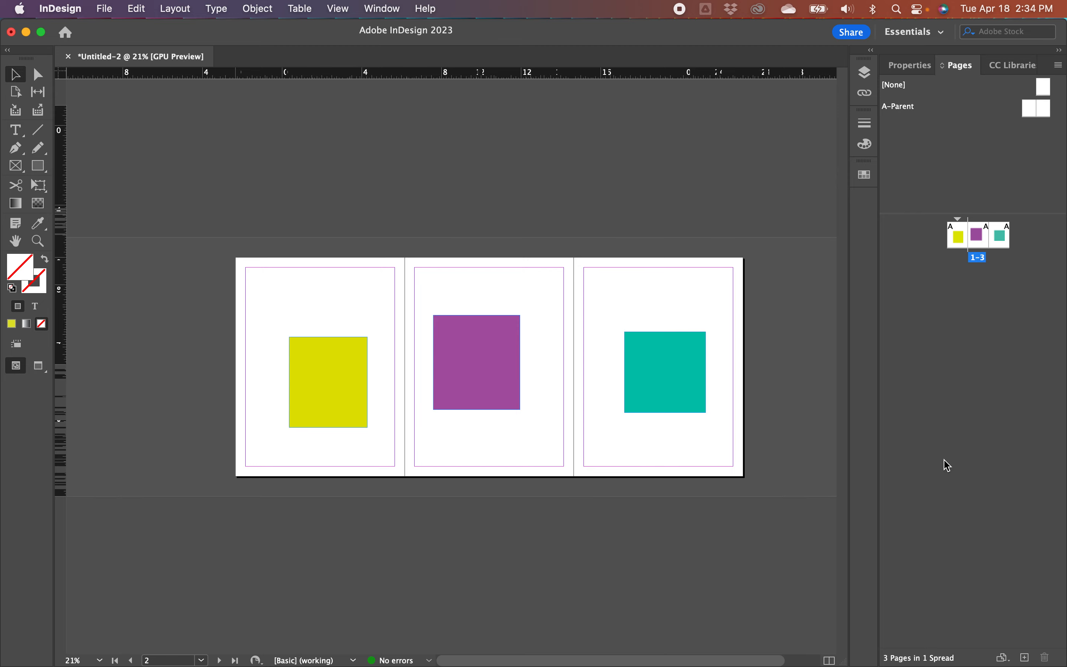
pyautogui.moveTo(990, 347)
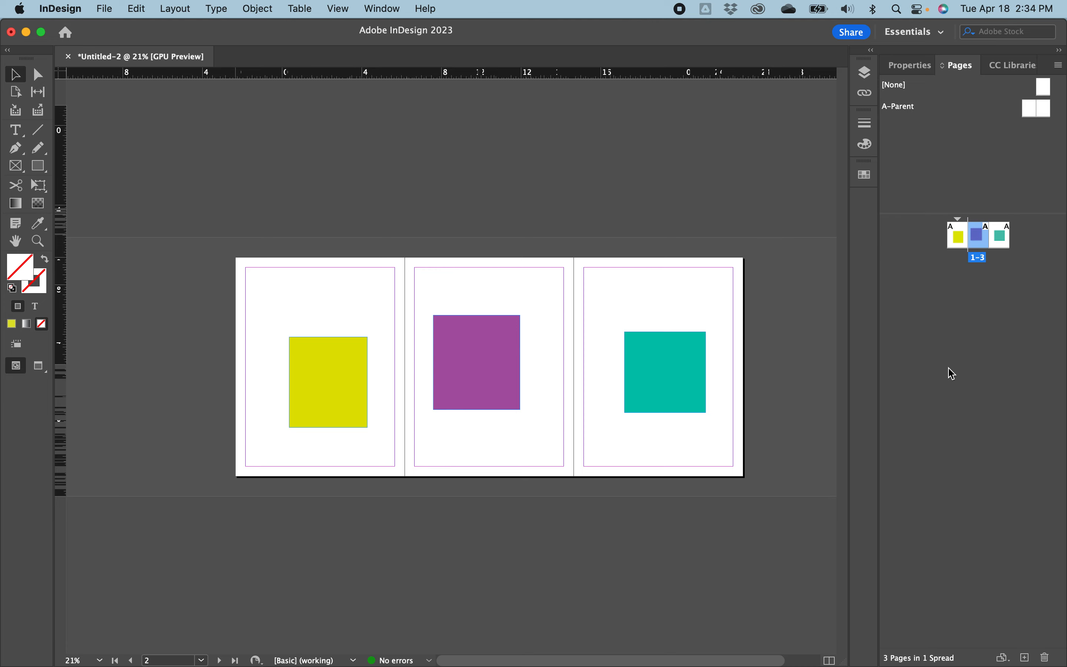
pyautogui.moveTo(1046, 658)
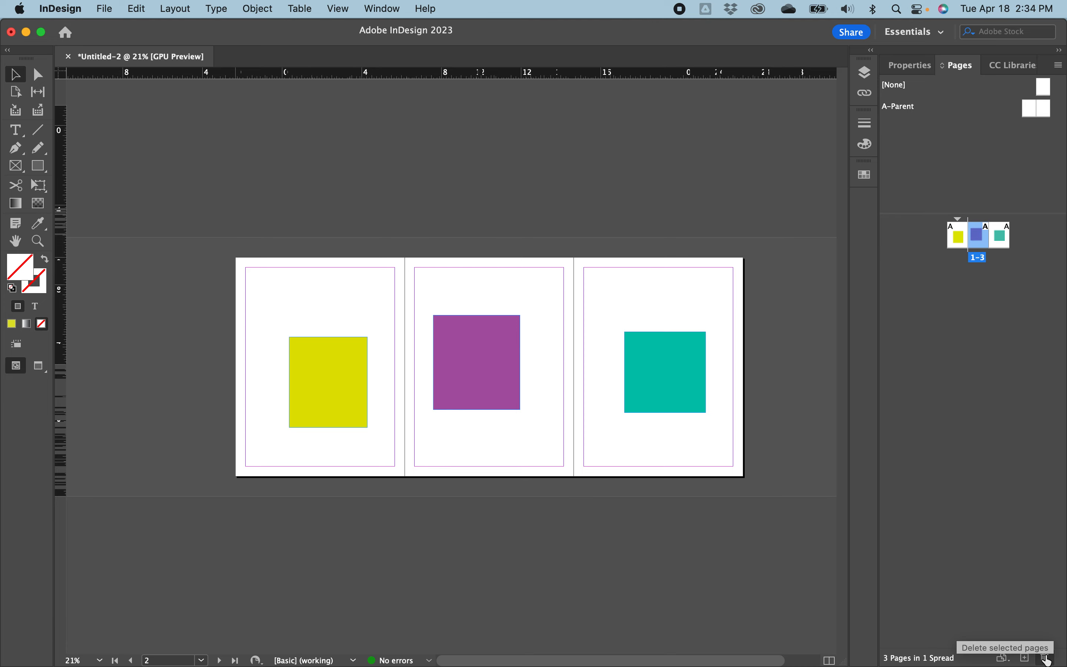
# - Delete the purple page and confirm the warning, leaving a yellow–teal spread
pyautogui.click(1046, 657)
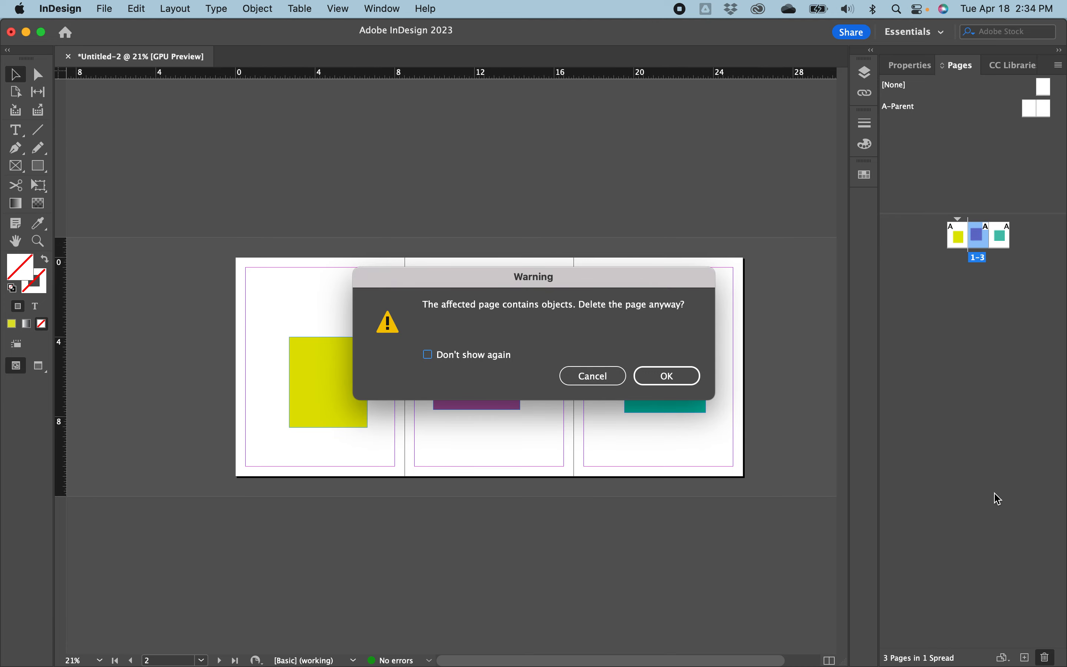
pyautogui.moveTo(666, 375)
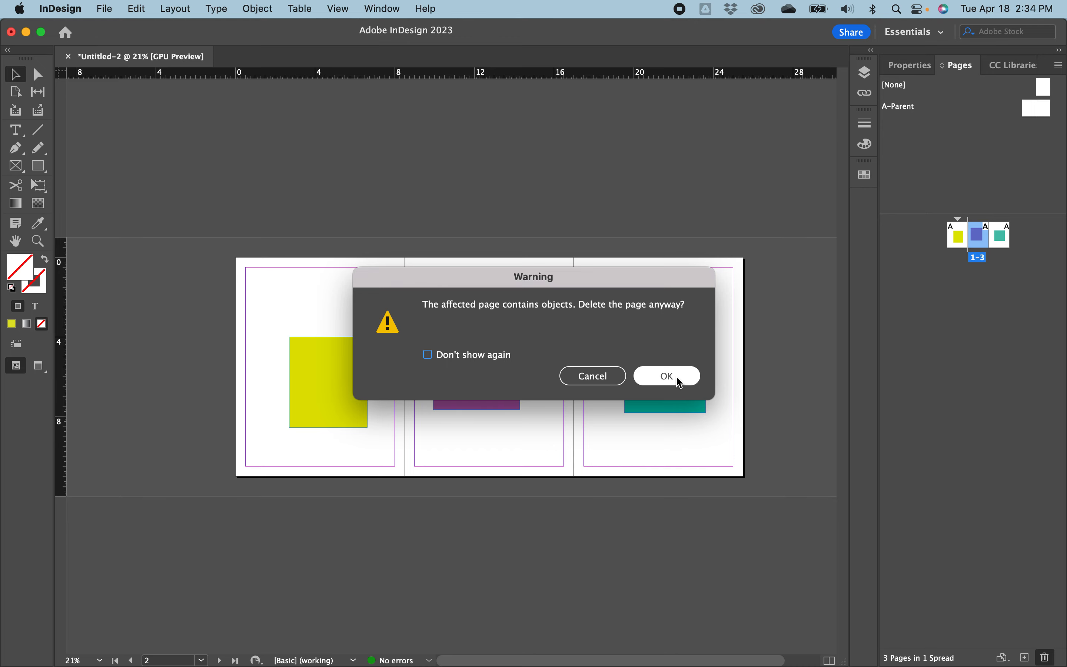
pyautogui.click(665, 376)
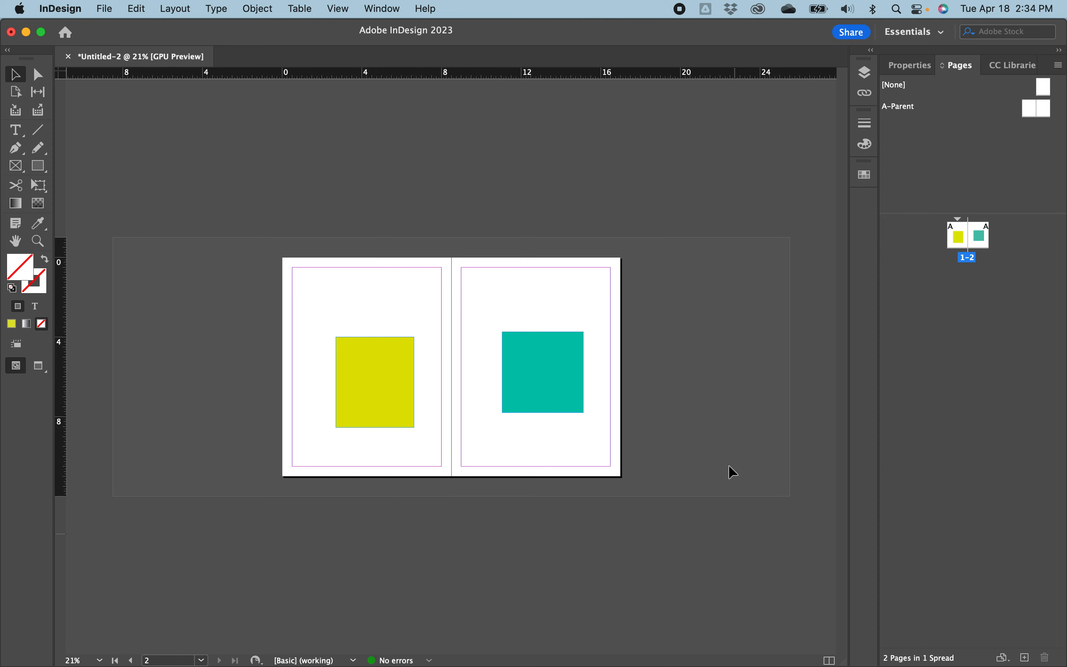
pyautogui.moveTo(478, 182)
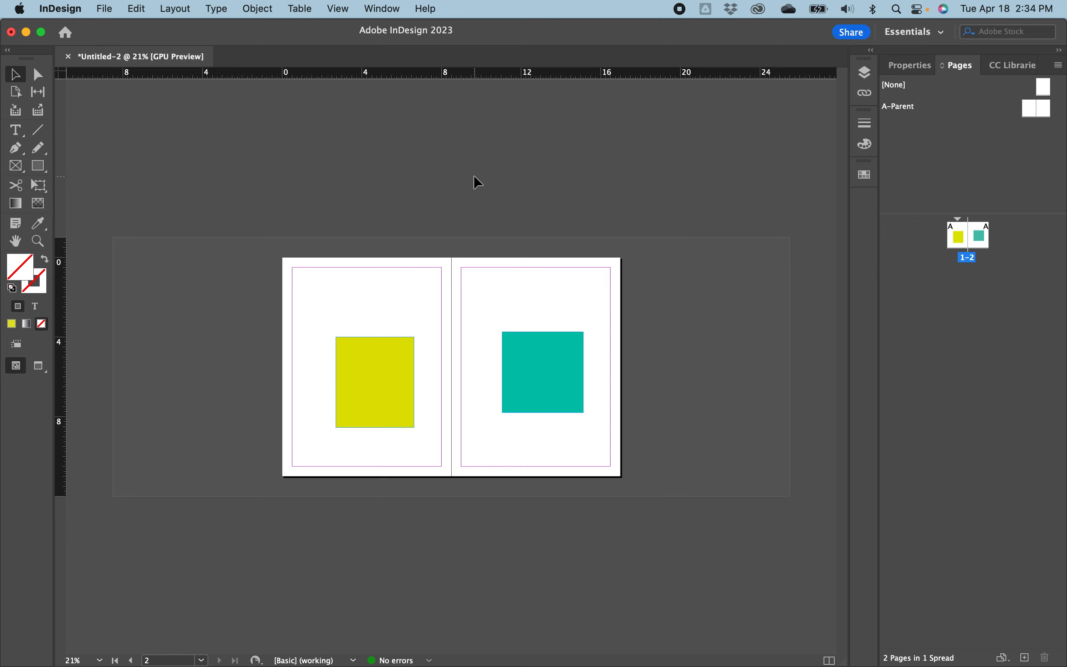
pyautogui.moveTo(240, 231)
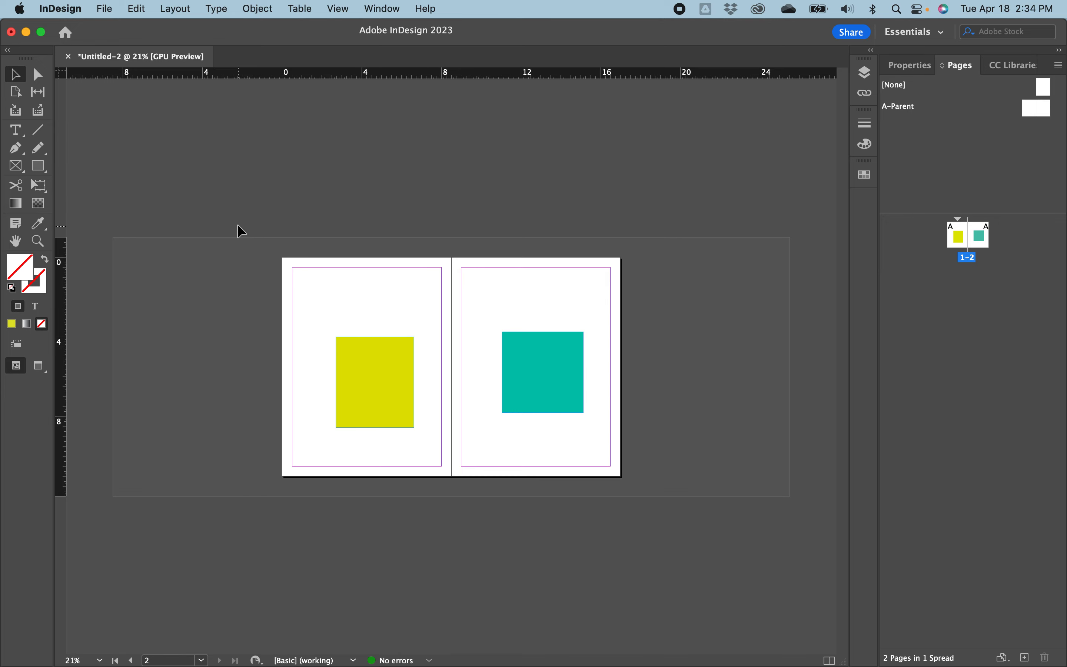
pyautogui.moveTo(729, 526)
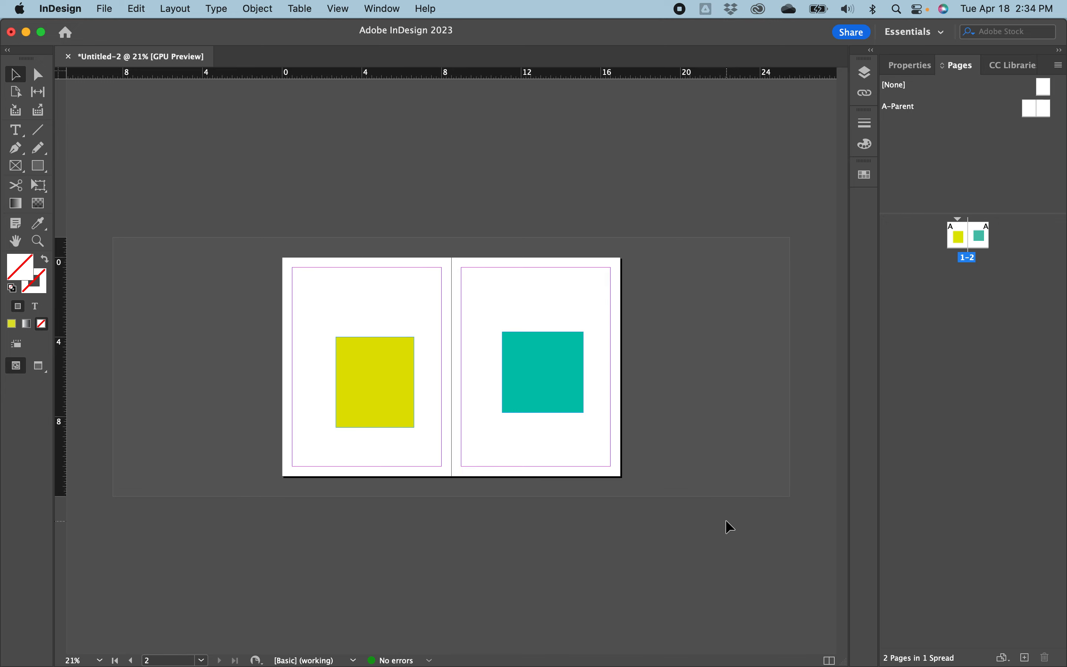